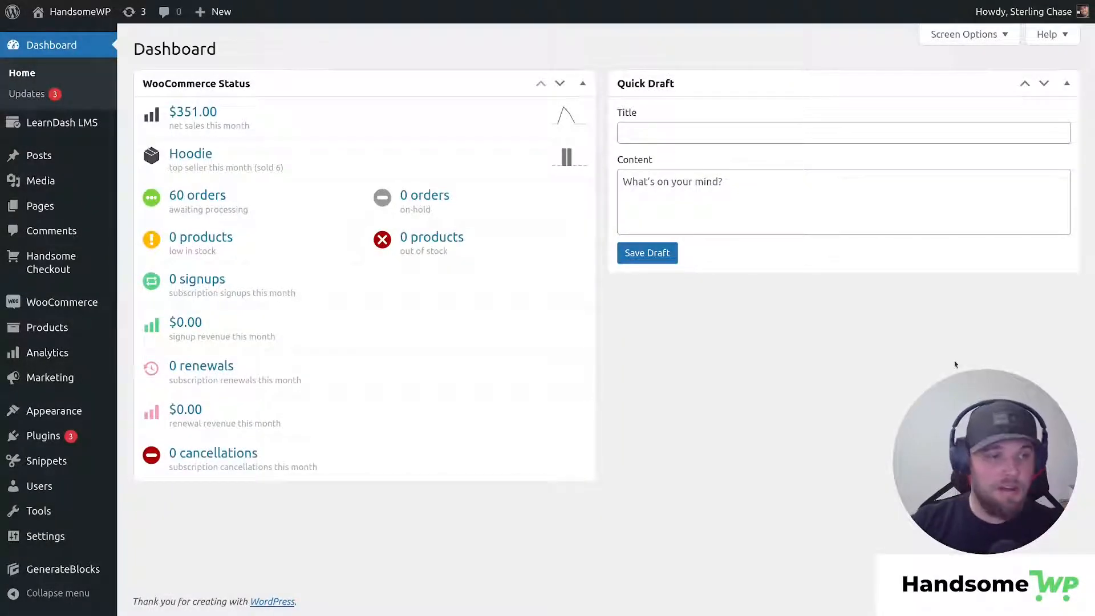
mouse_move(51, 262)
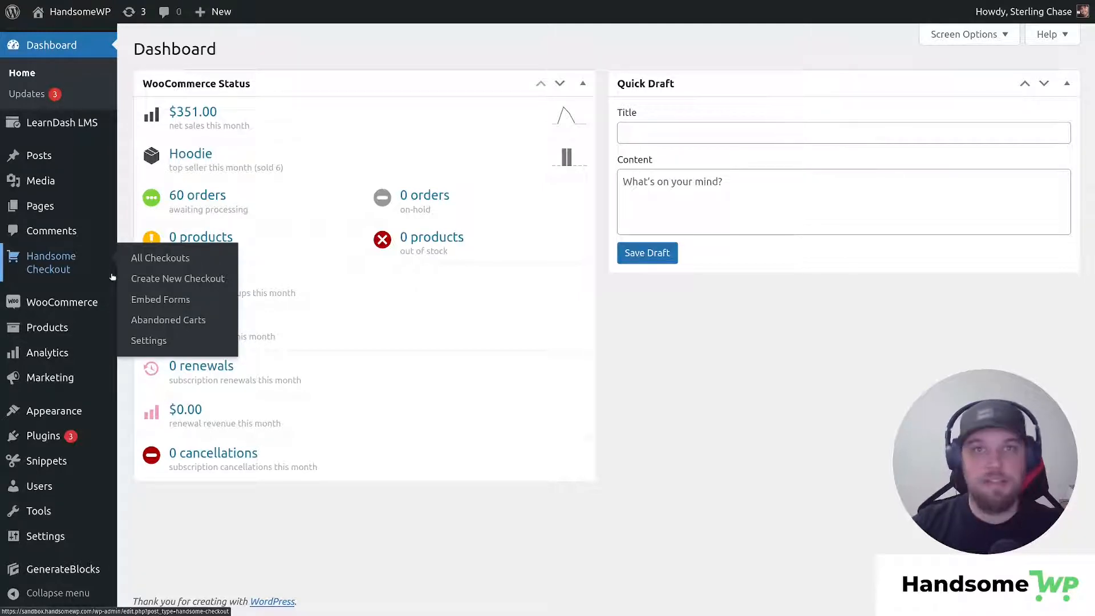
Open the existing 'My Handsome Checkout' from the All Checkouts list
left_click(177, 277)
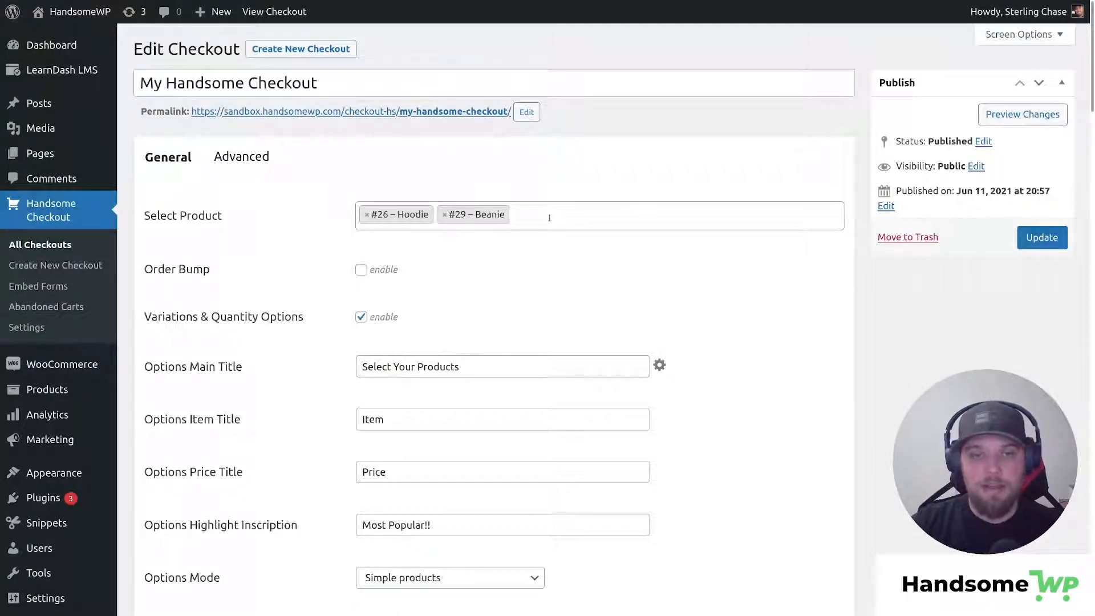
Add the T-Shirt (woo-tshirt) product next to Hoodie and Beanie, and save the checkout
type("t")
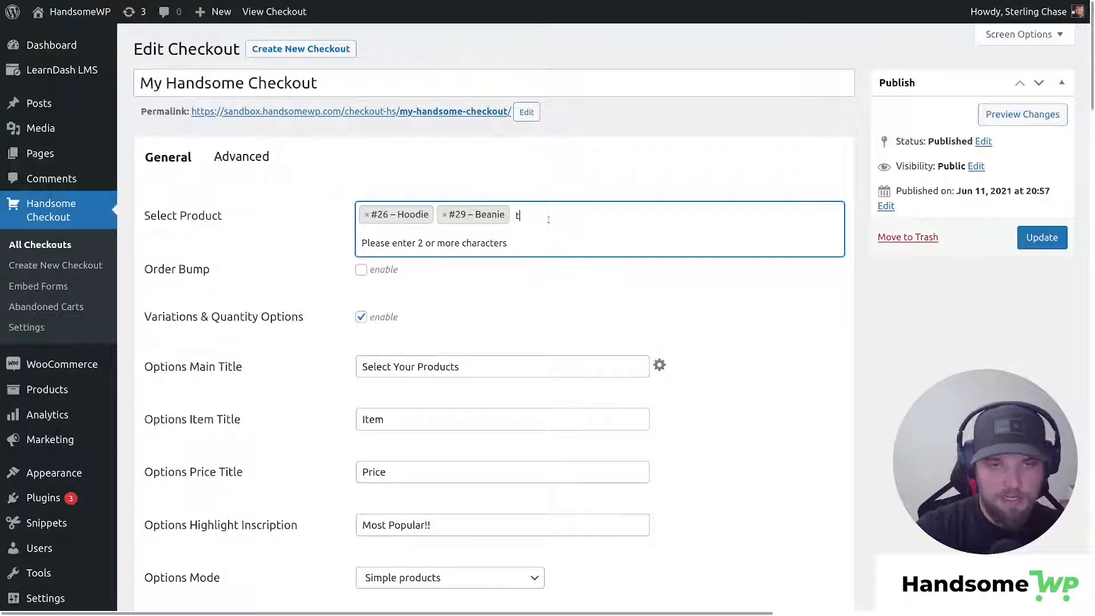
type("shir")
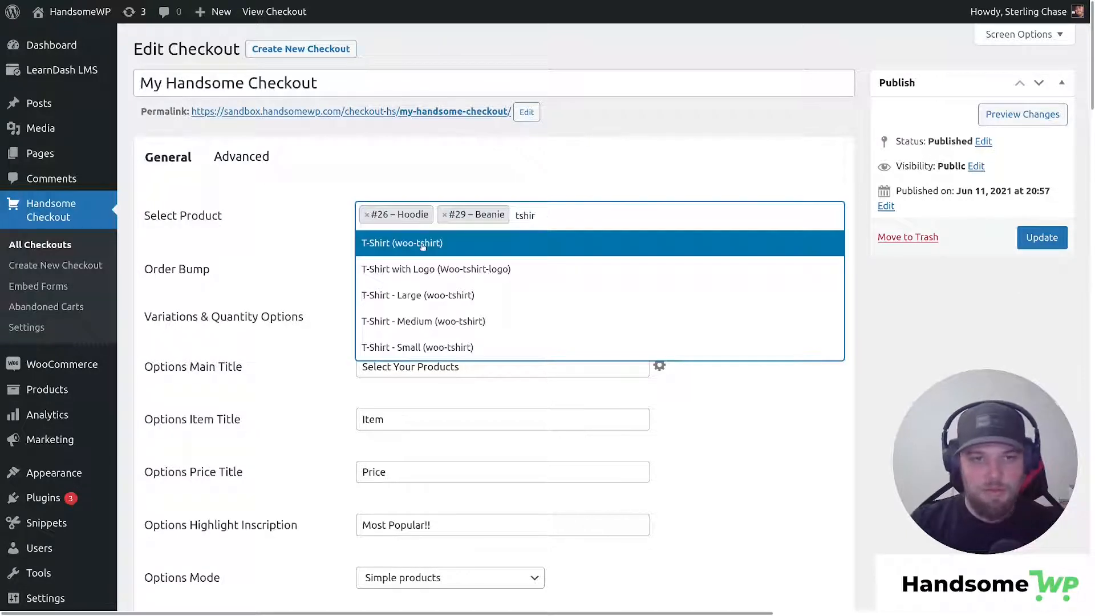
left_click(401, 242)
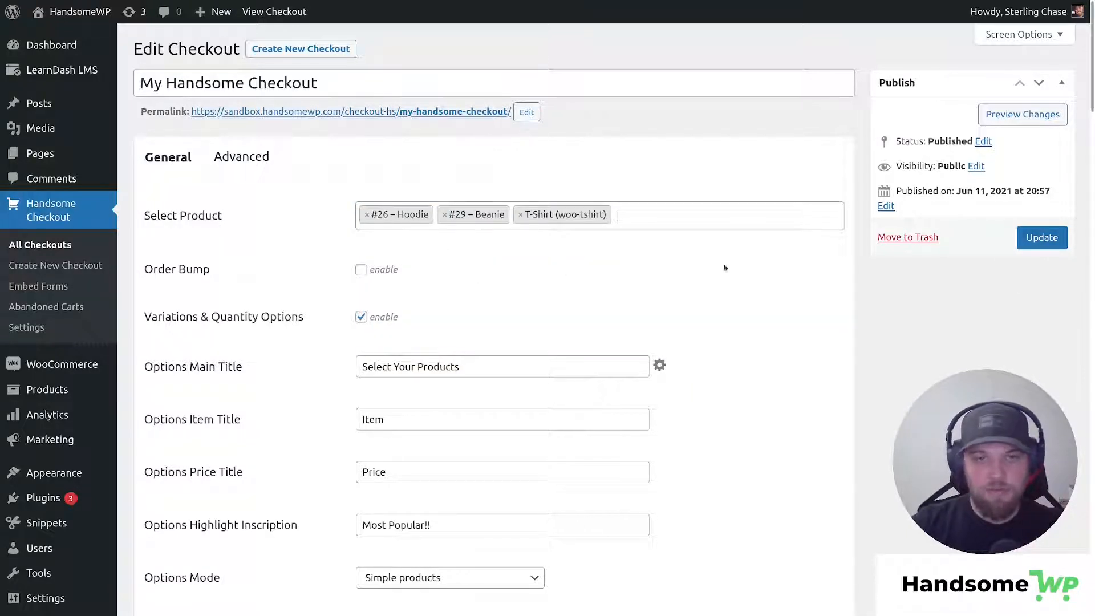
left_click(663, 214)
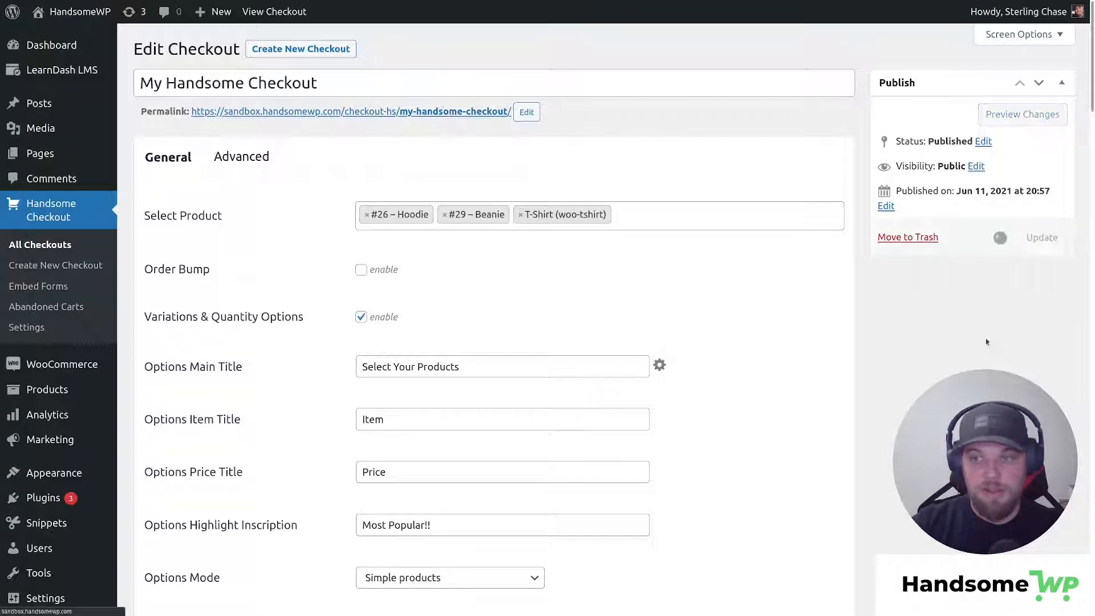
Select the Marketing Pro template for the checkout
scroll("down", 3)
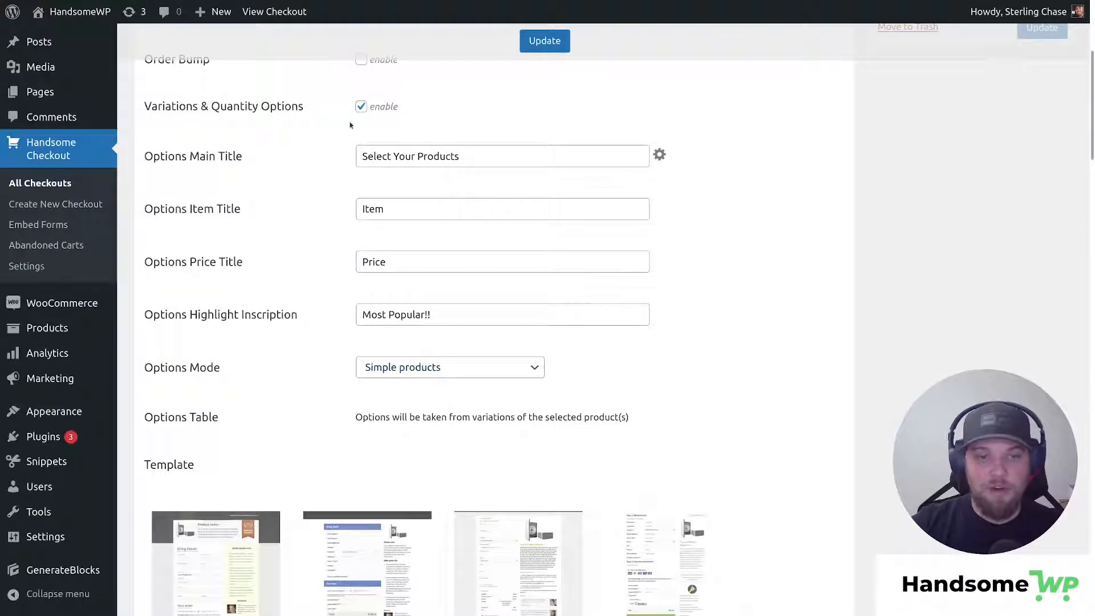
double_click(217, 106)
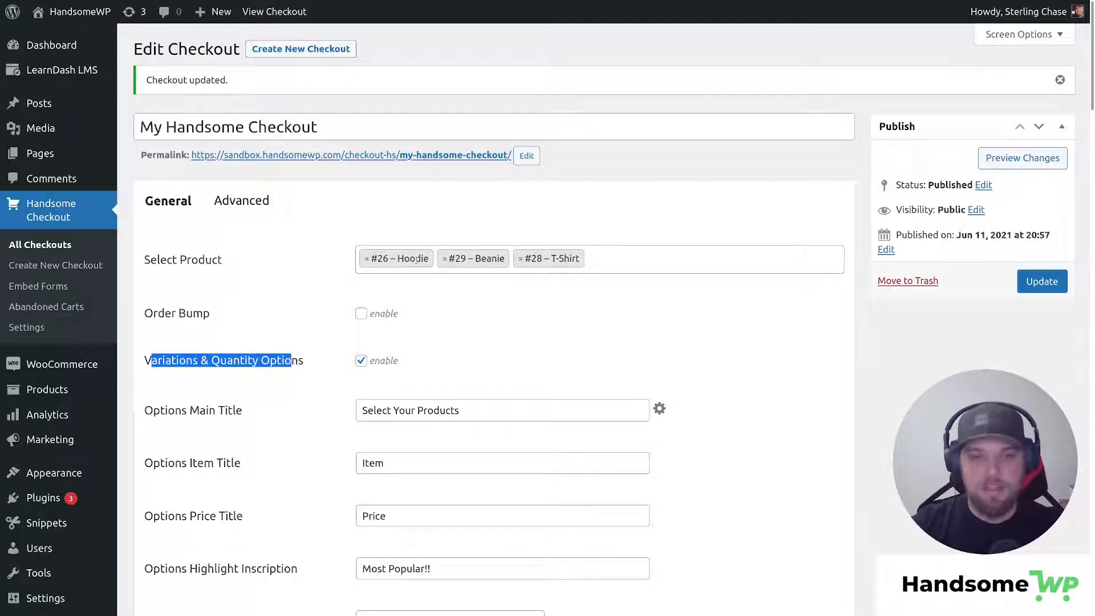
scroll("down", 3)
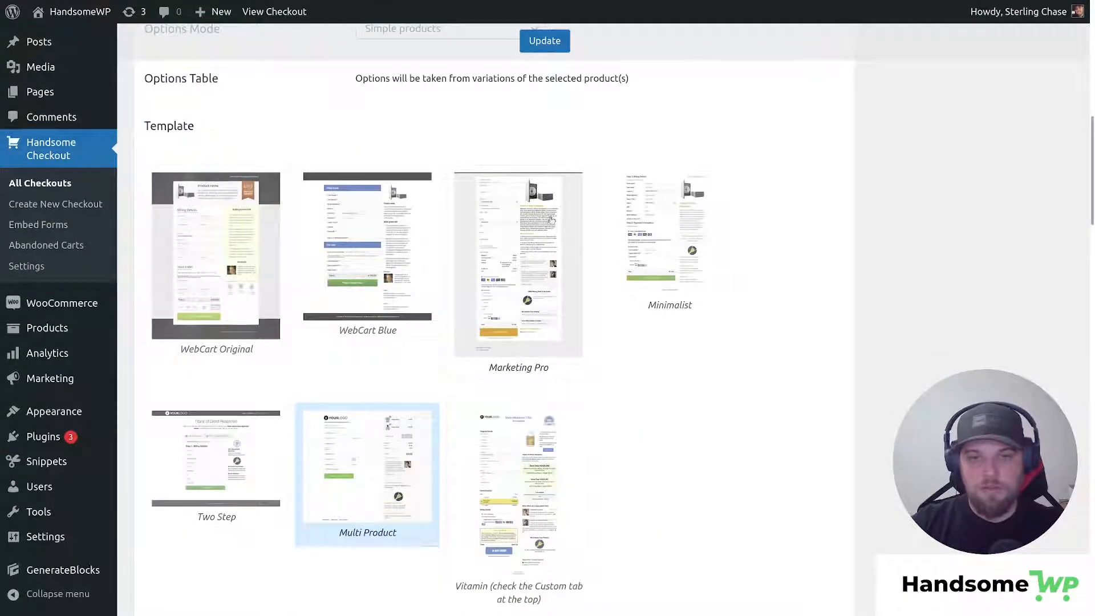
left_click(518, 262)
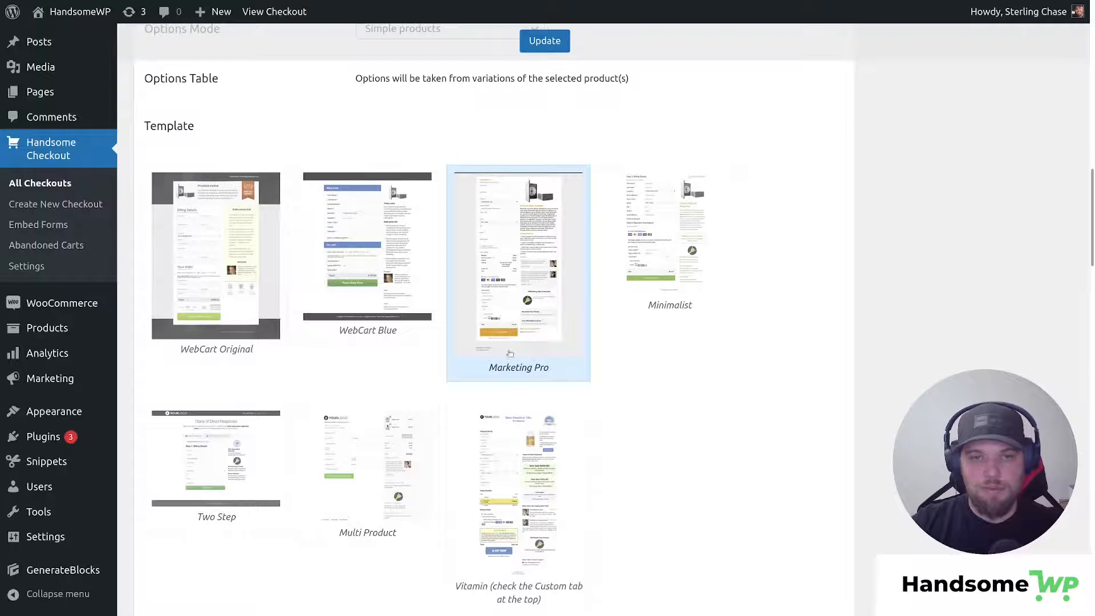
Review the checkout fields and save the checkout with Update
scroll("down", 3)
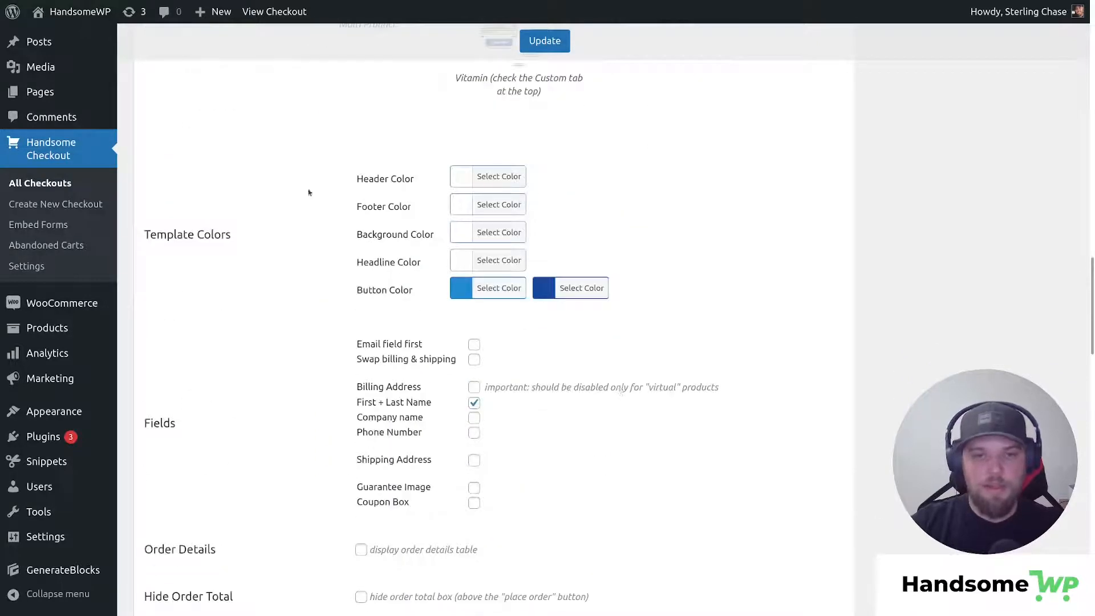
scroll("down", 3)
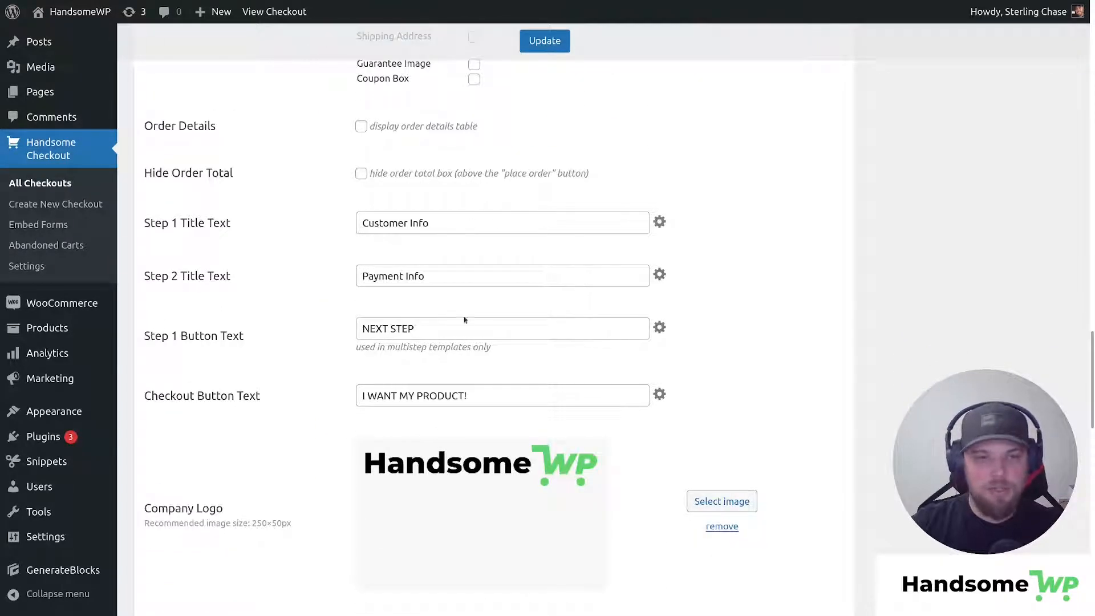
scroll("down", 3)
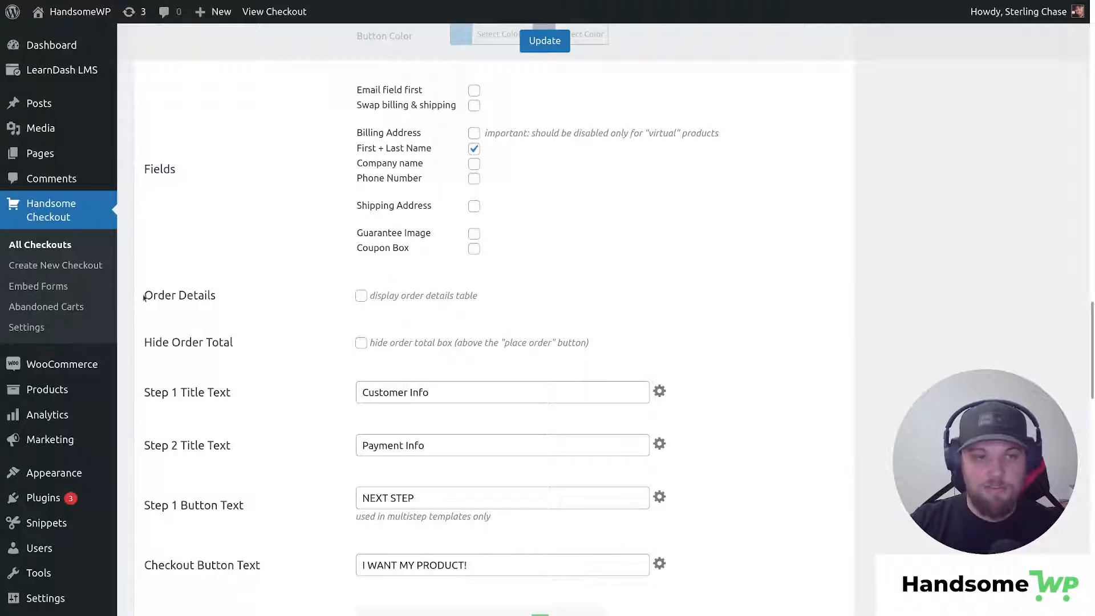
double_click(179, 294)
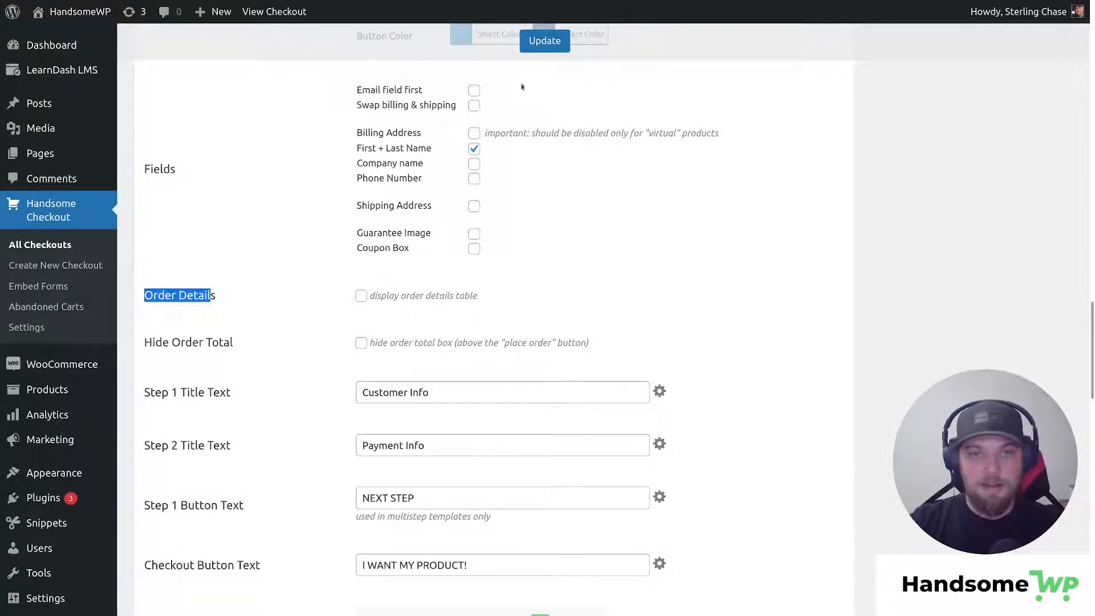
left_click(544, 41)
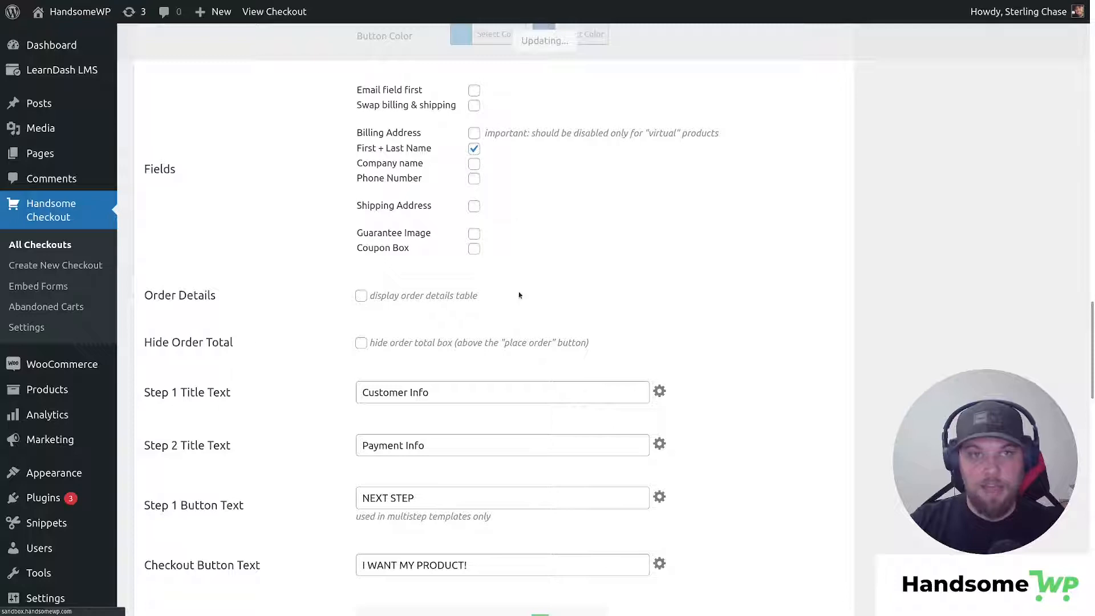
left_click(1041, 280)
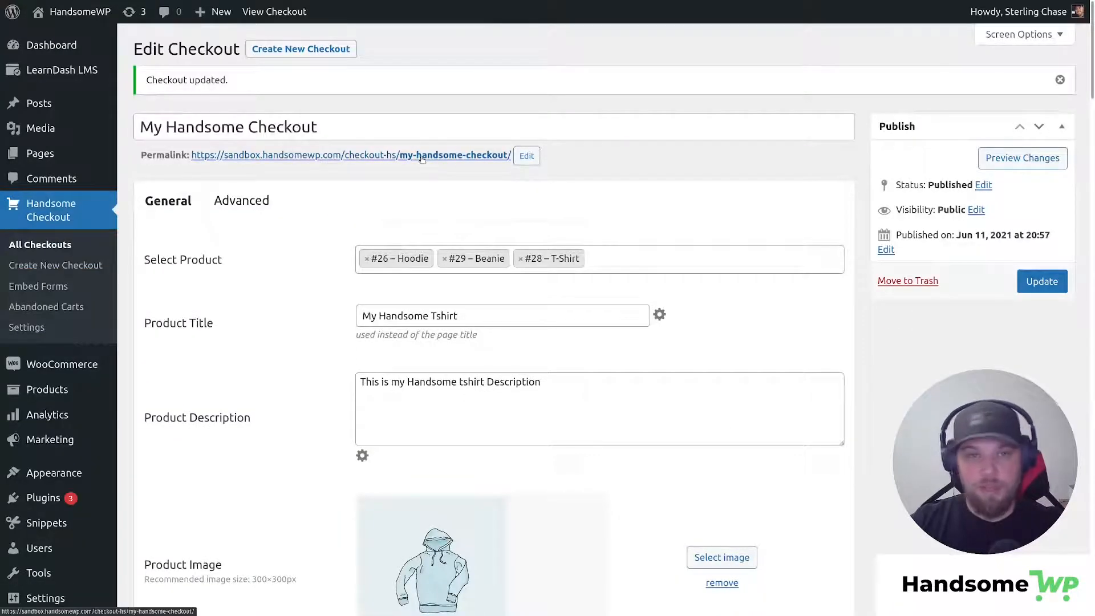
View the live checkout and choose Beanie among Hoodie, Beanie and T-Shirt
left_click(1021, 158)
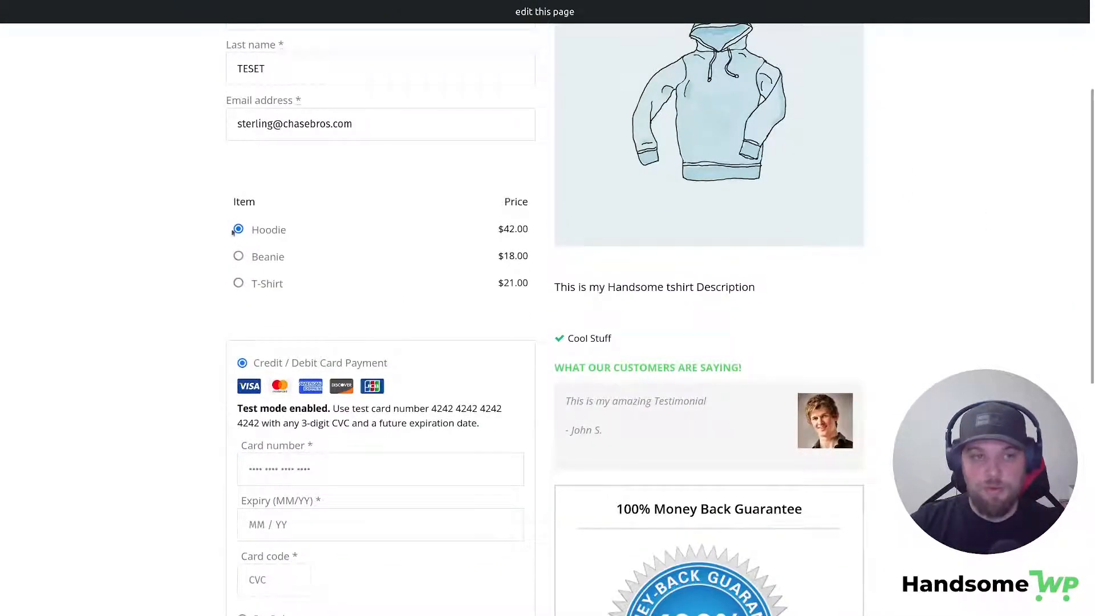
scroll("down", 3)
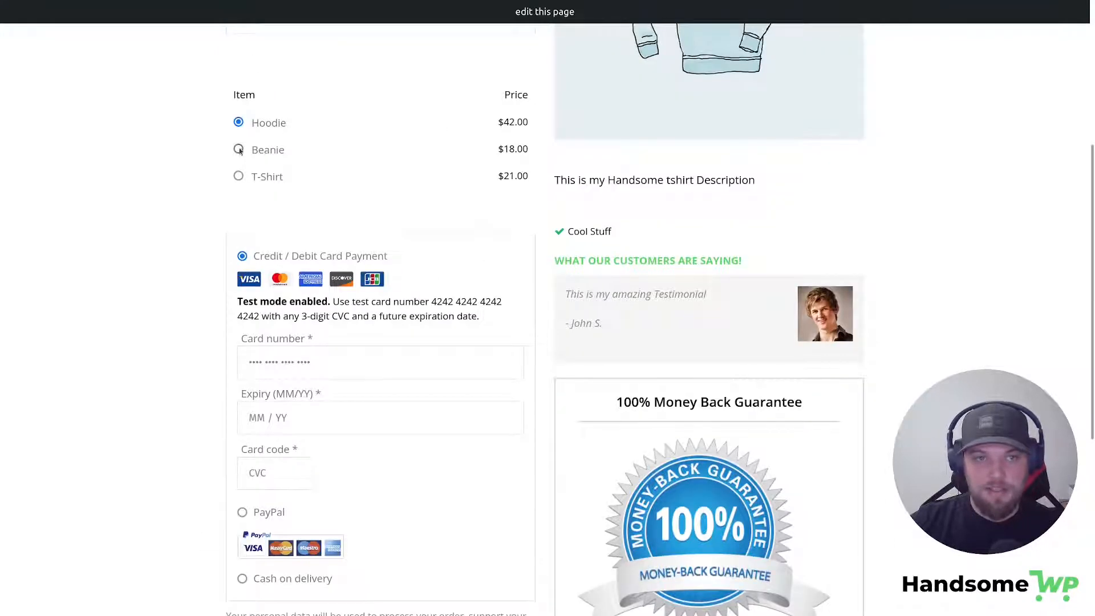
left_click(239, 150)
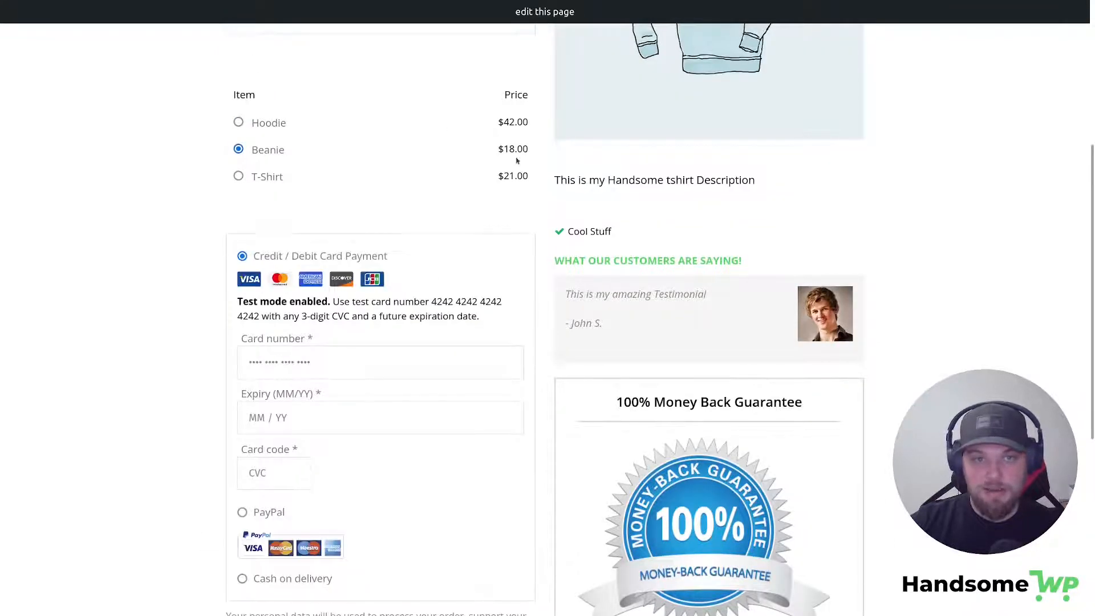
scroll("down", 3)
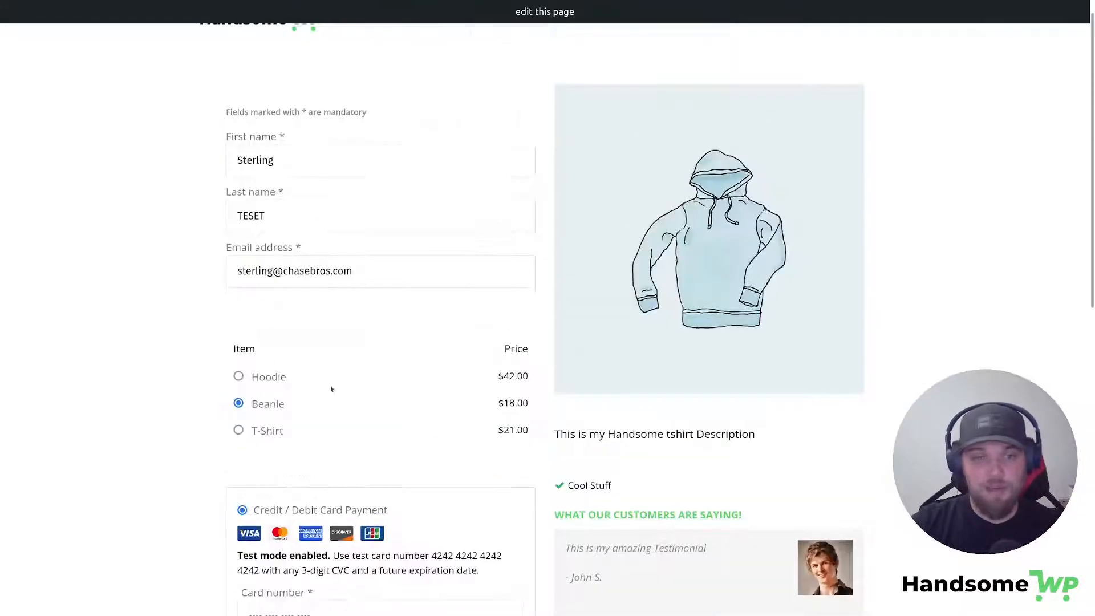
scroll("down", 3)
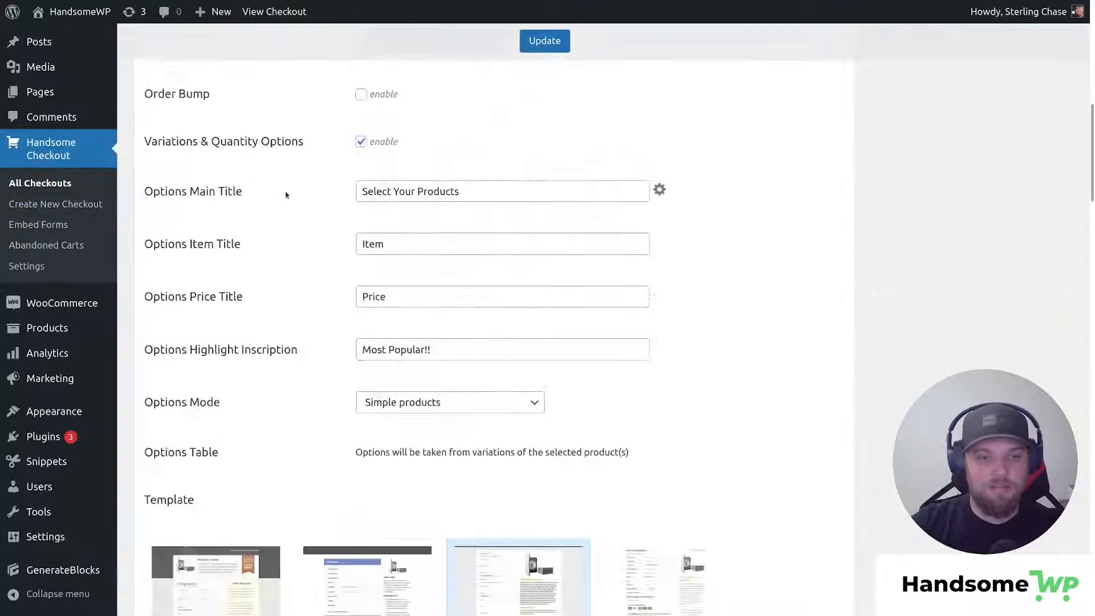
Enable 'display order details table' and preview it on the live checkout
scroll("down", 3)
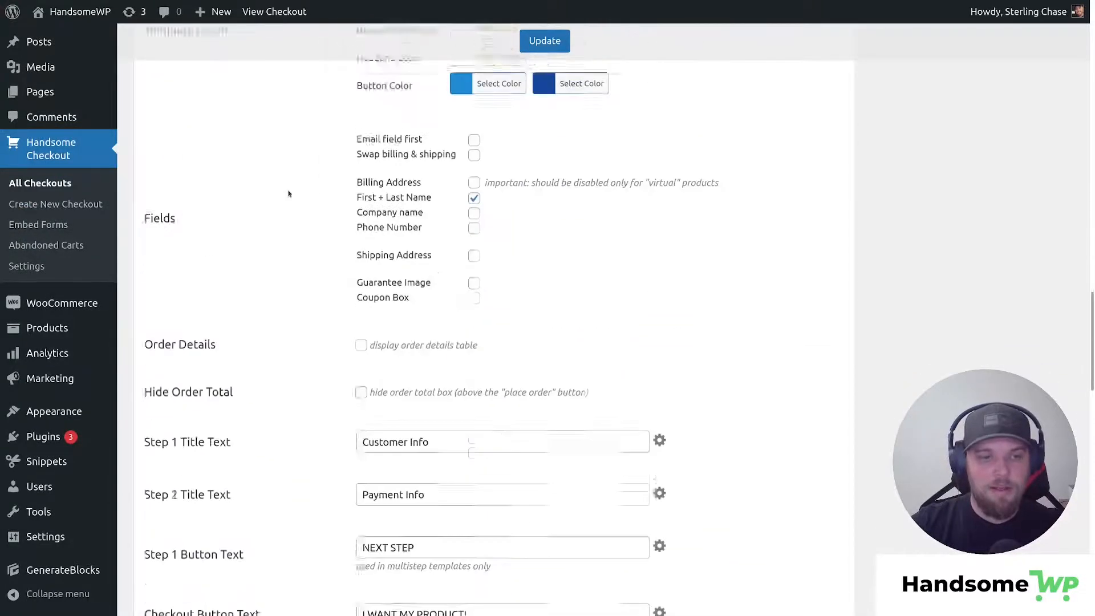
scroll("down", 3)
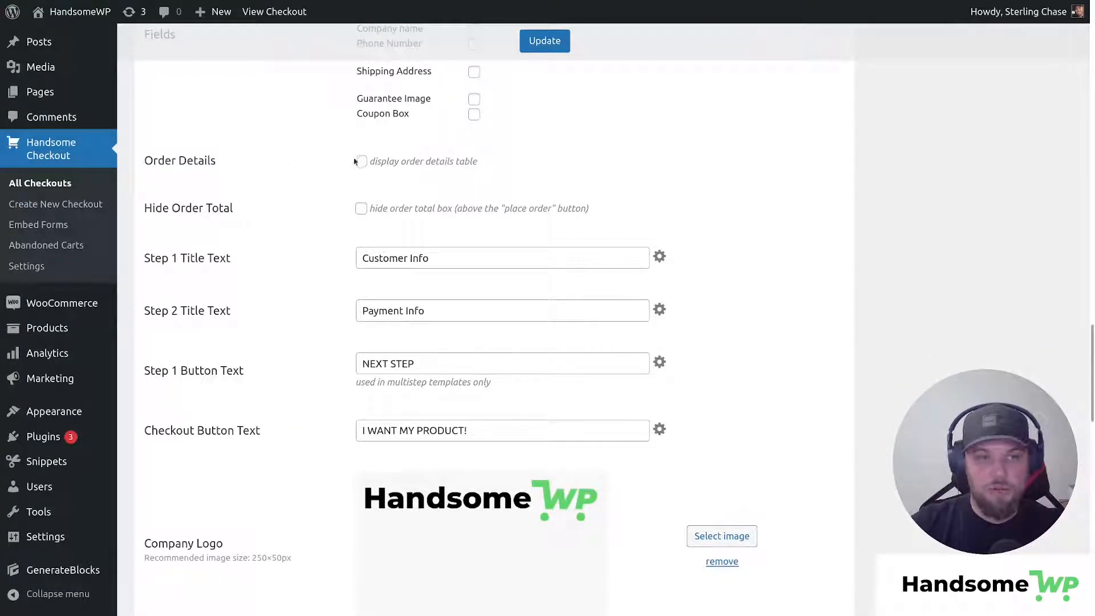
left_click(361, 161)
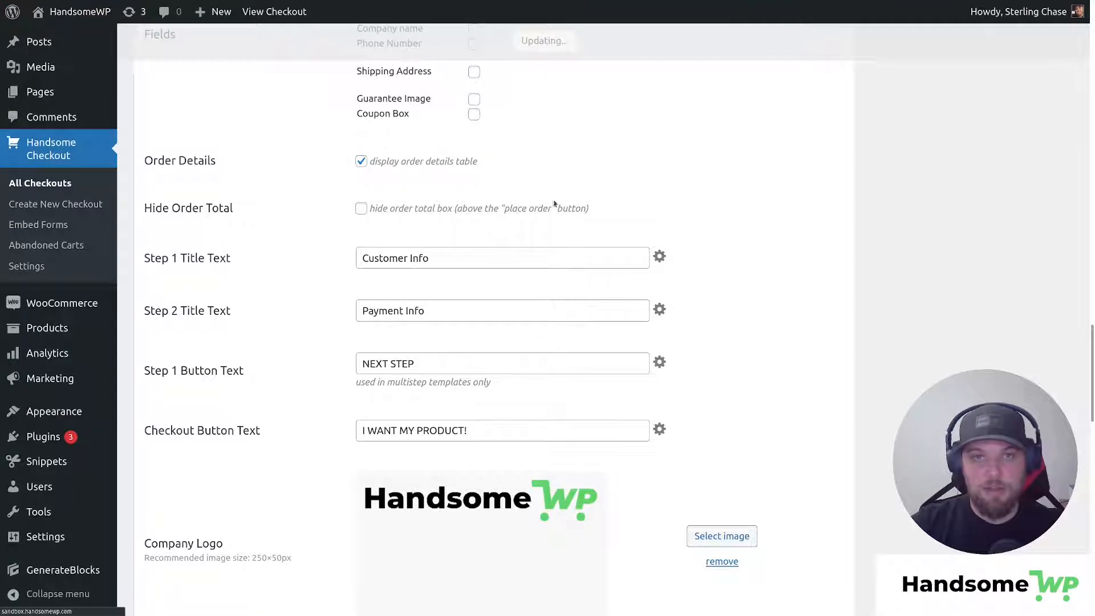
left_click(336, 9)
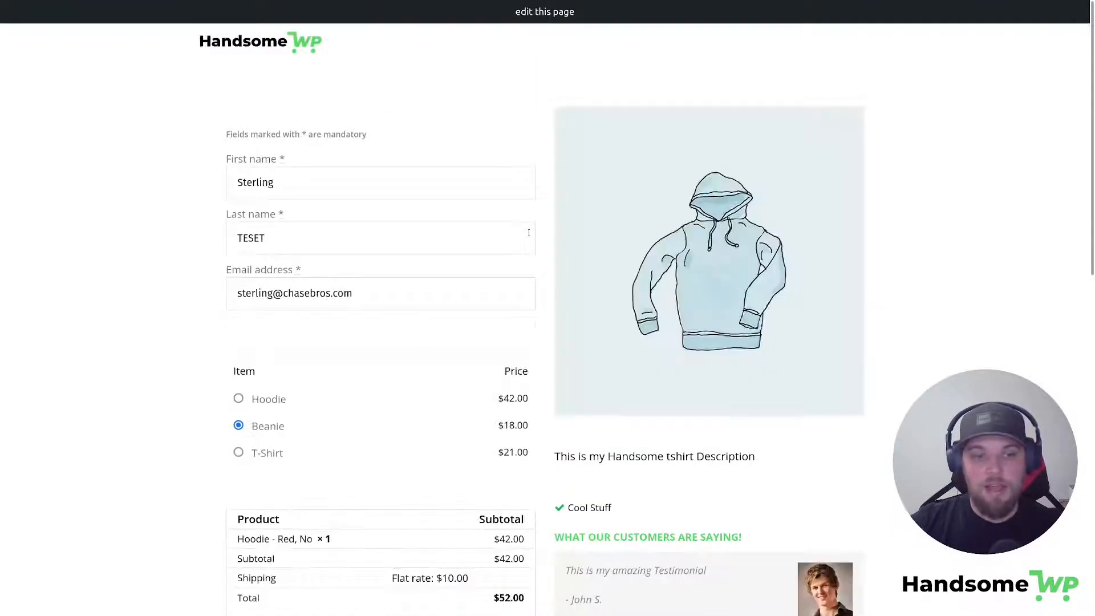
Review the Beanie order summary with $10 shipping and $28 total, then return to settings
scroll("down", 3)
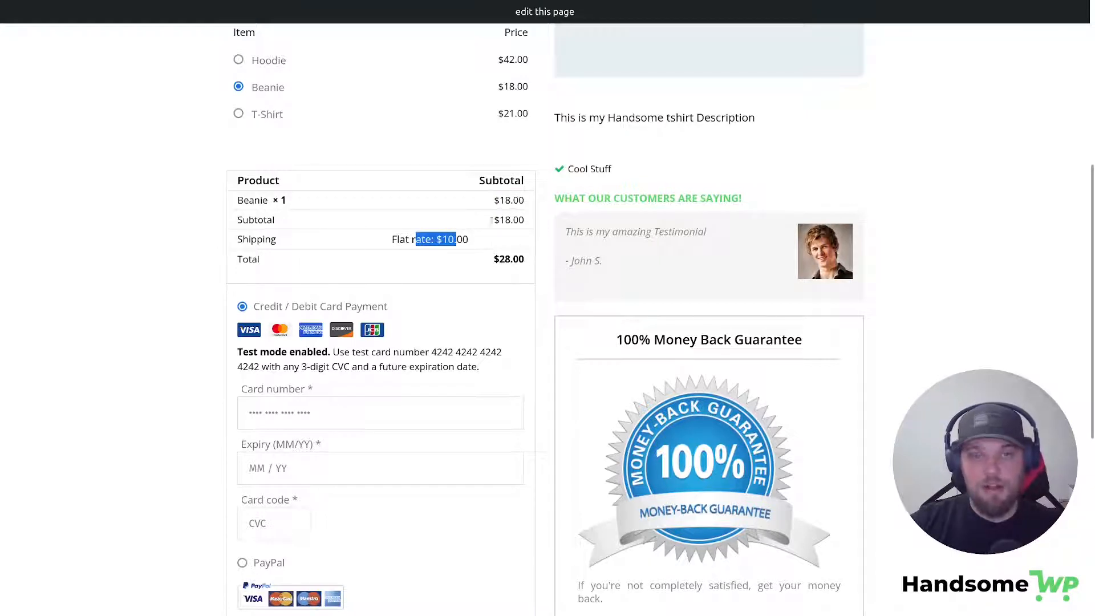
scroll("down", 3)
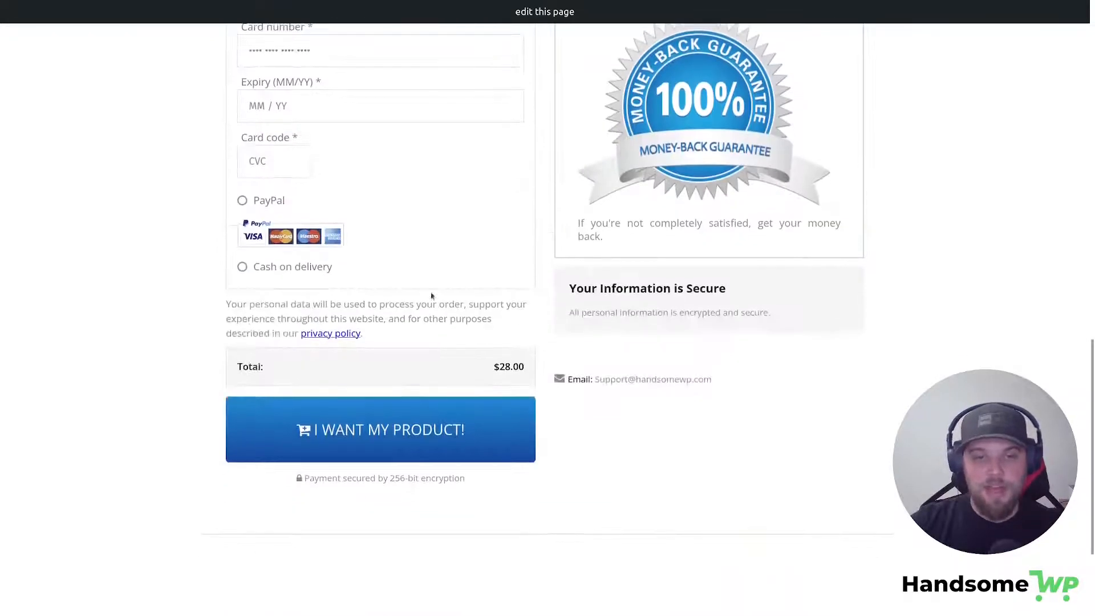
scroll("up", 3)
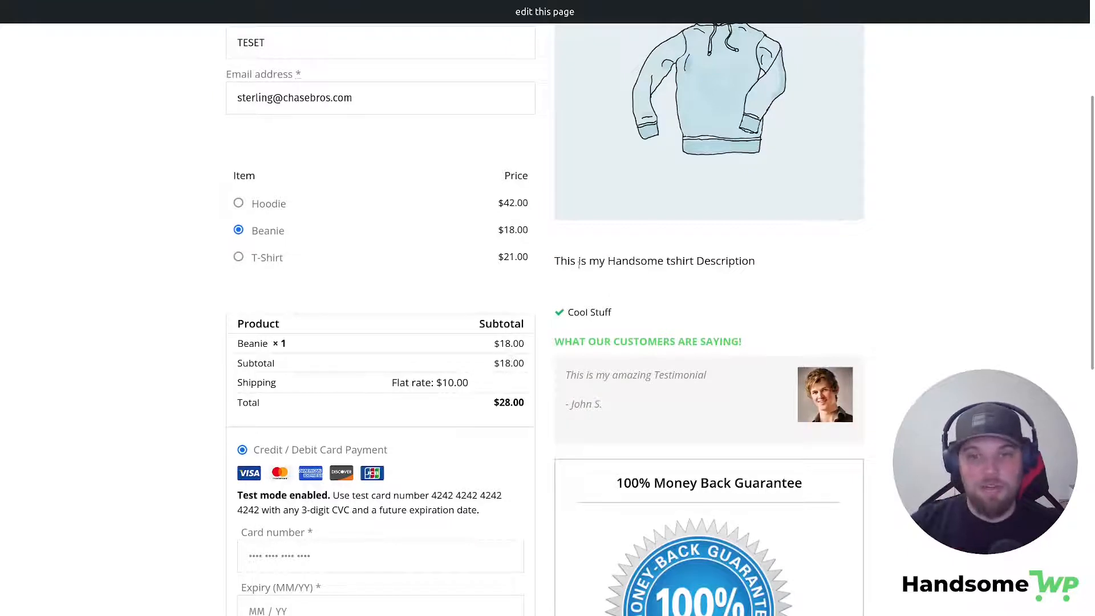
double_click(565, 260)
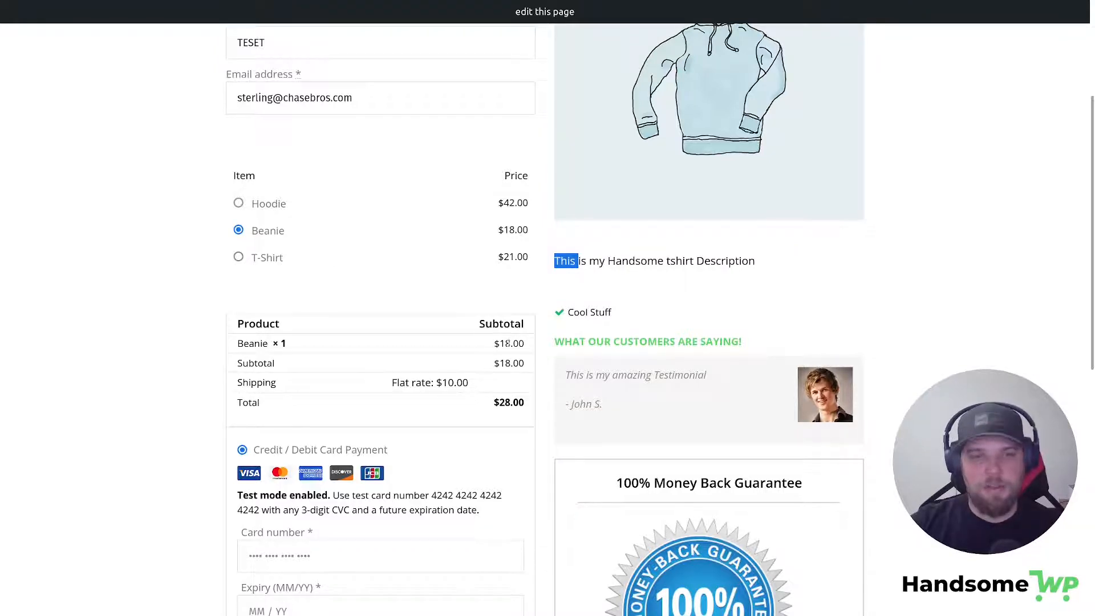
scroll("down", 3)
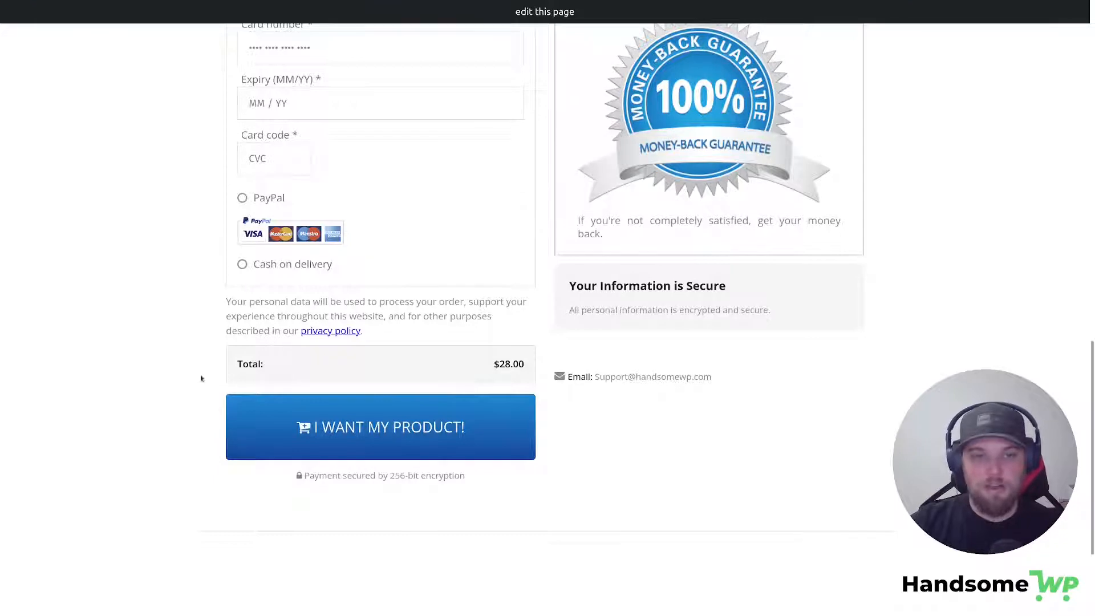
mouse_move(485, 245)
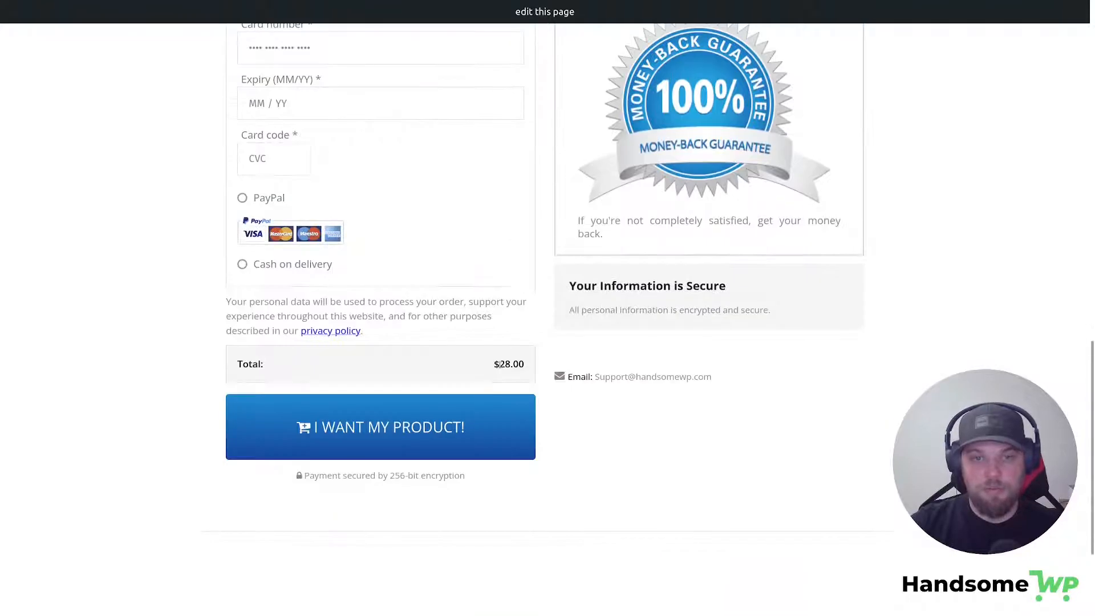
left_click(237, 9)
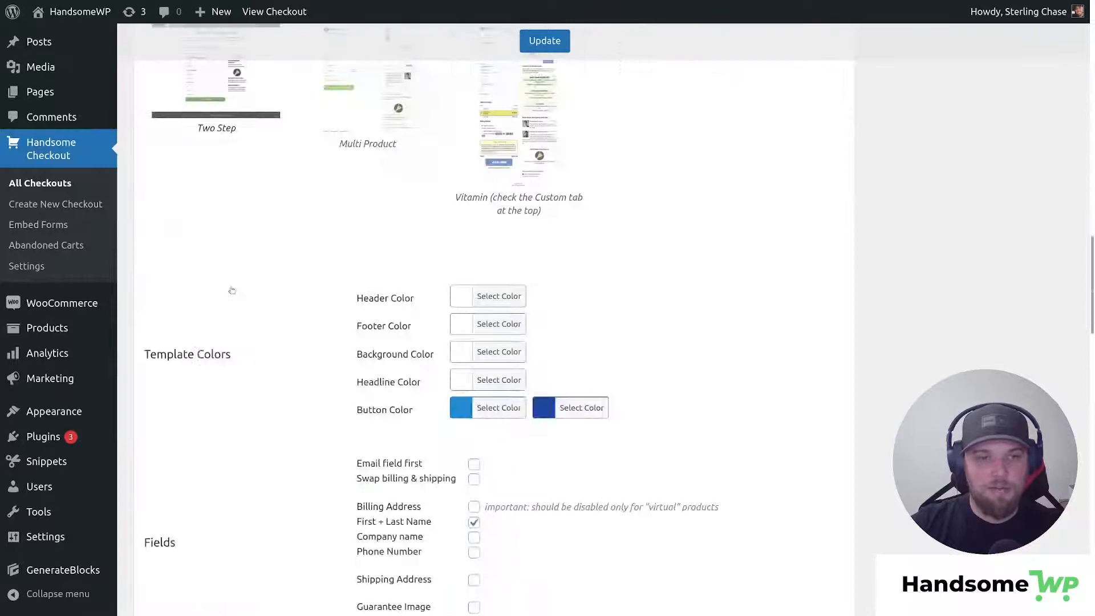
Turn on Hide Order Total to remove the total box above the purchase button
scroll("down", 3)
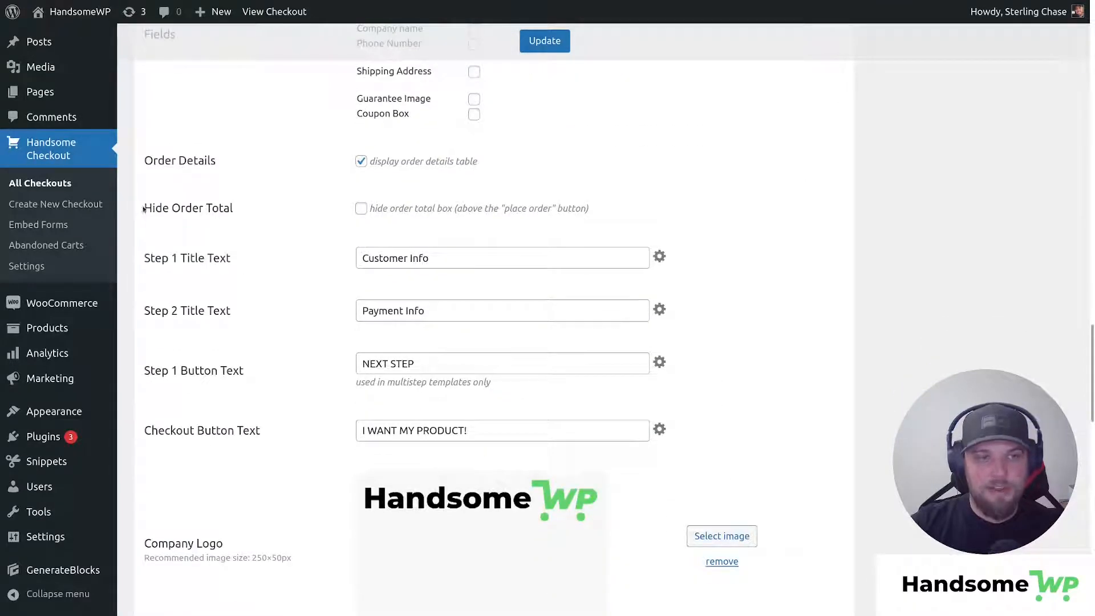
double_click(188, 207)
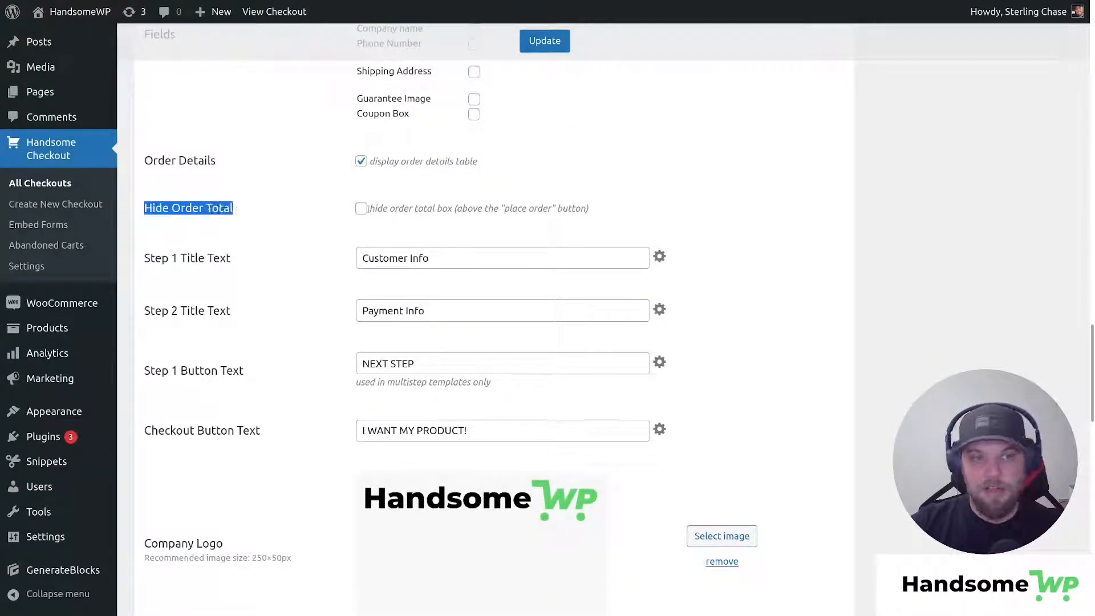
left_click(360, 208)
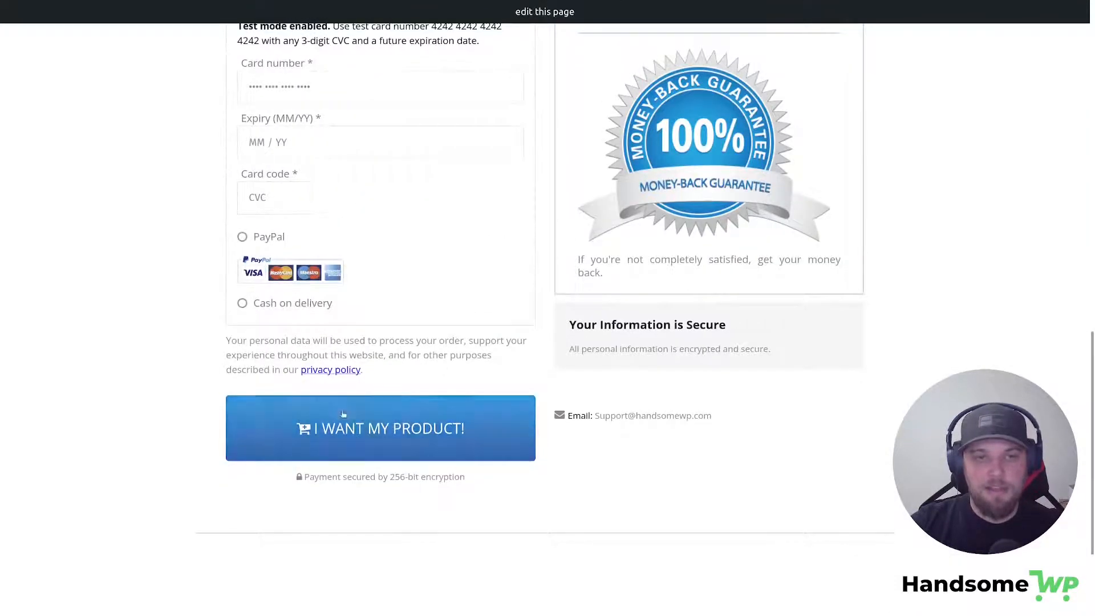
scroll("up", 3)
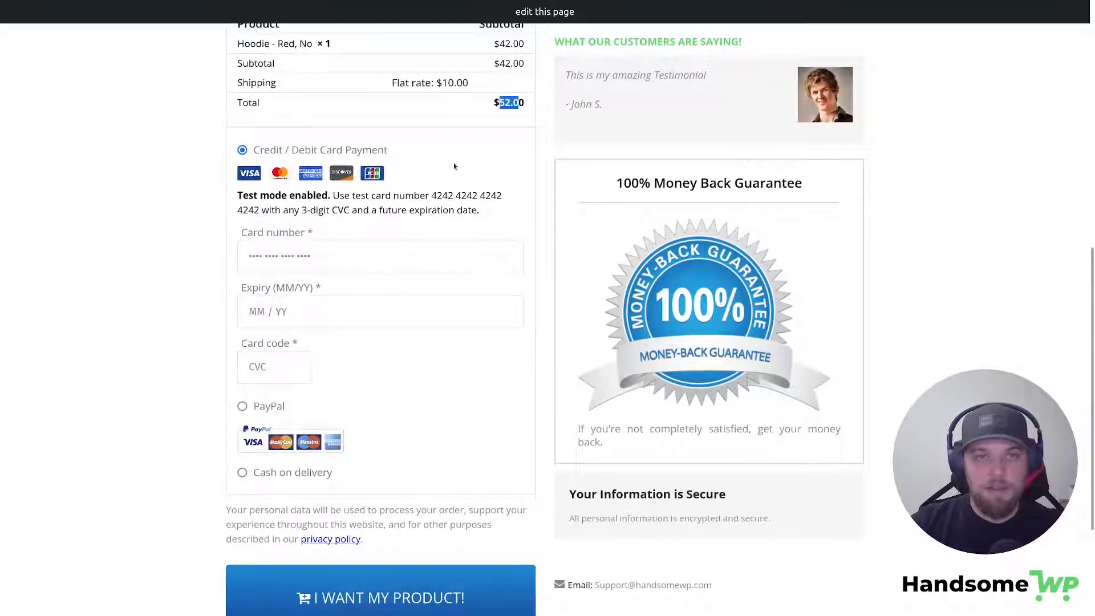
scroll("down", 3)
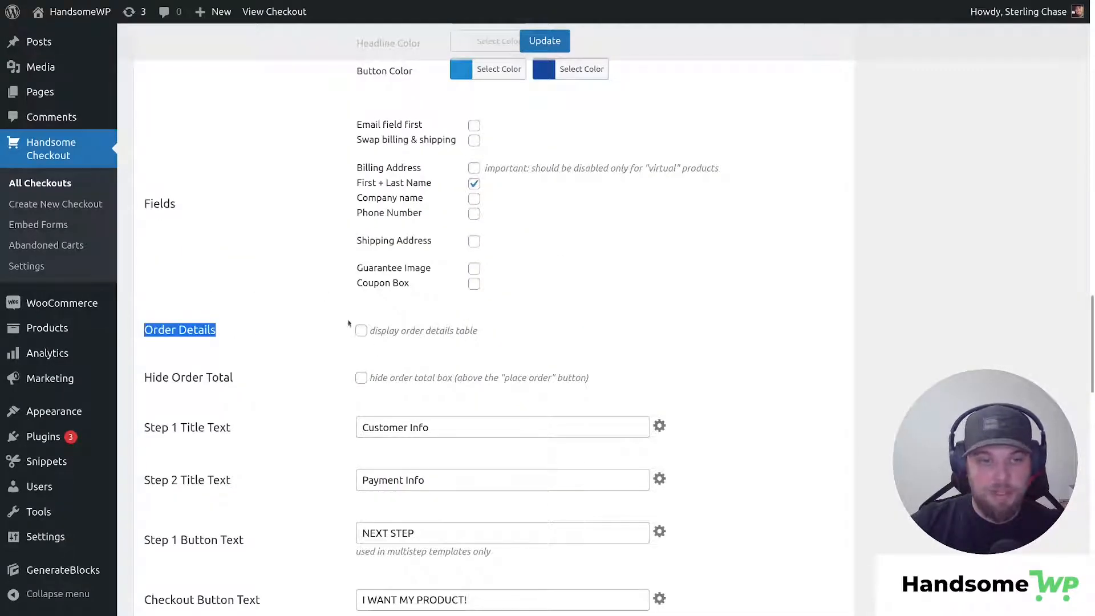
mouse_move(299, 382)
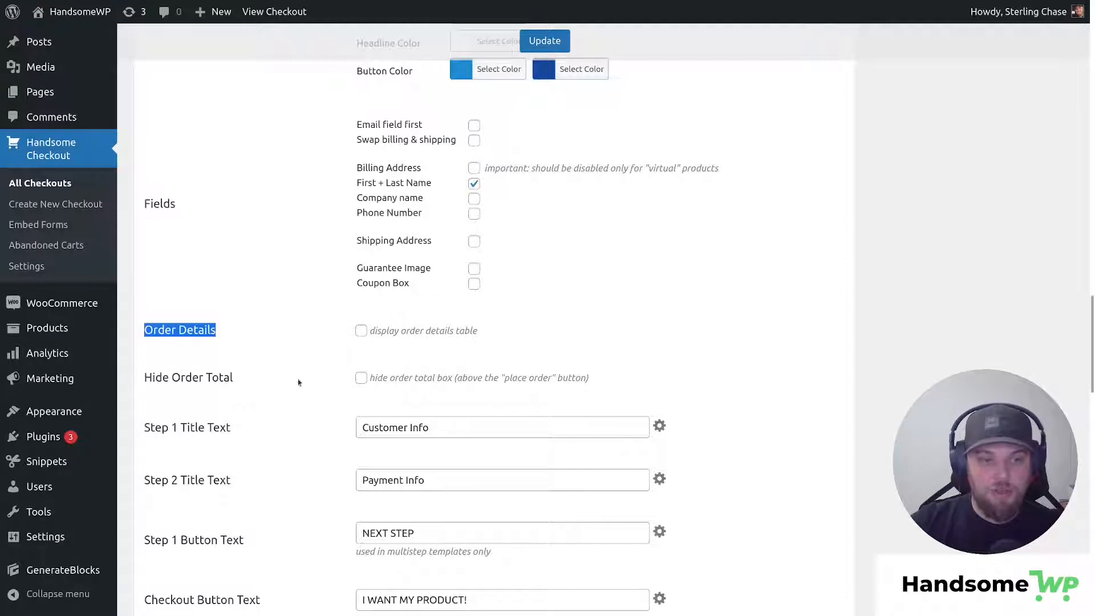
Save the checkout, preview it without the order details table, and return to the editor
left_click(544, 41)
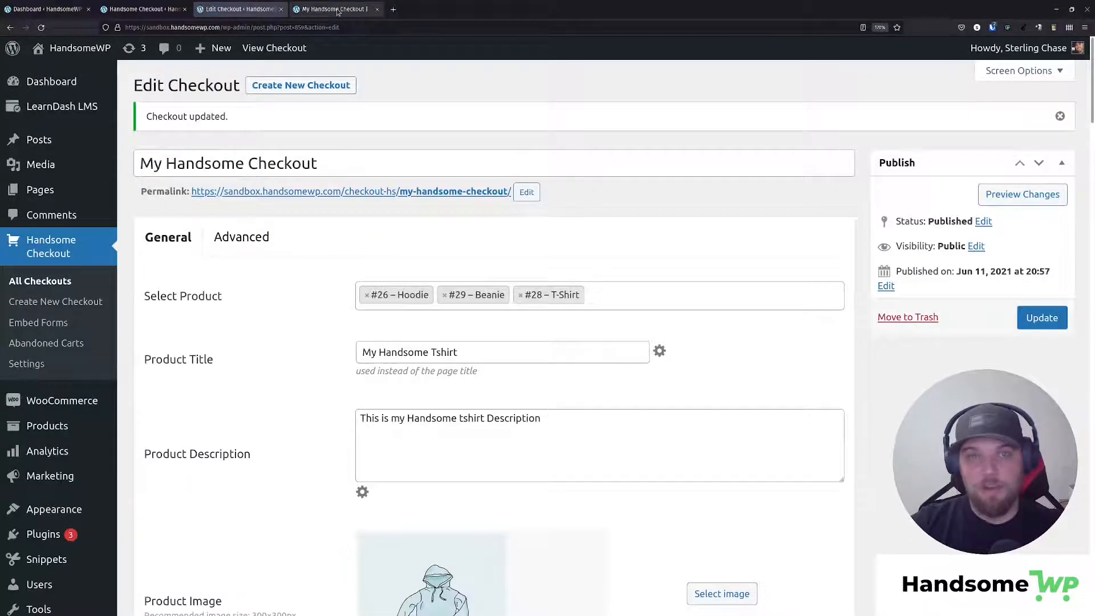
left_click(336, 9)
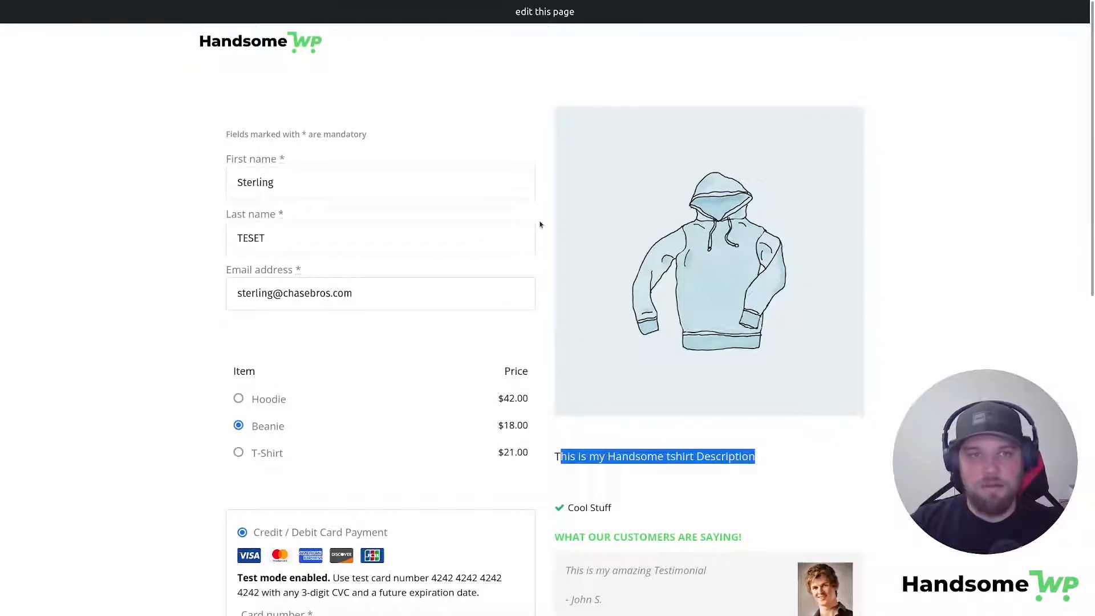
left_click(544, 12)
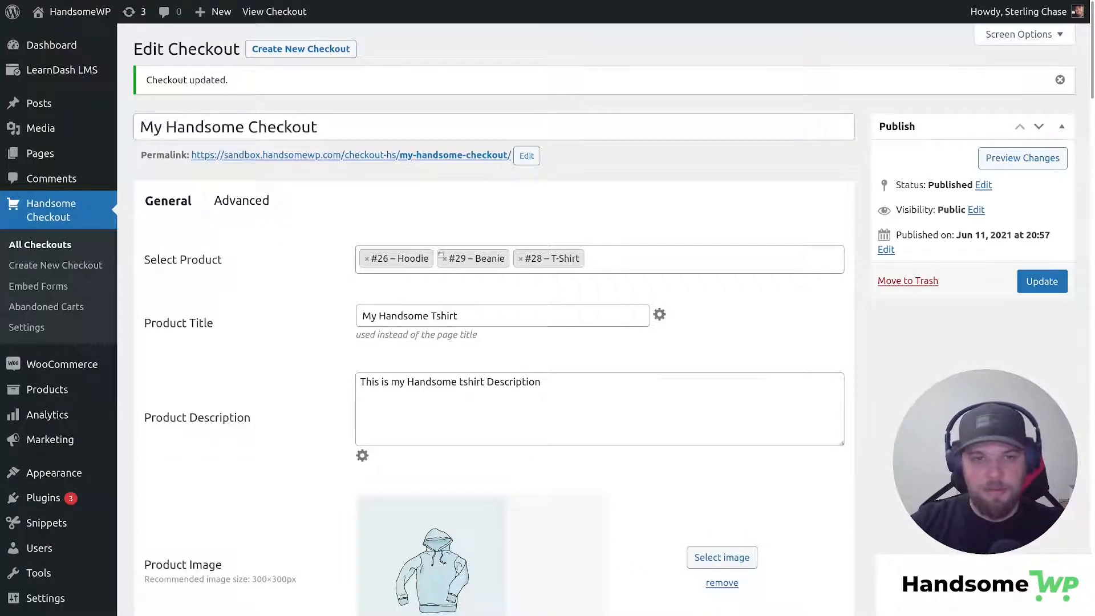
Remove the Beanie and T-Shirt tags from Select Product, leaving only Hoodie
left_click(452, 258)
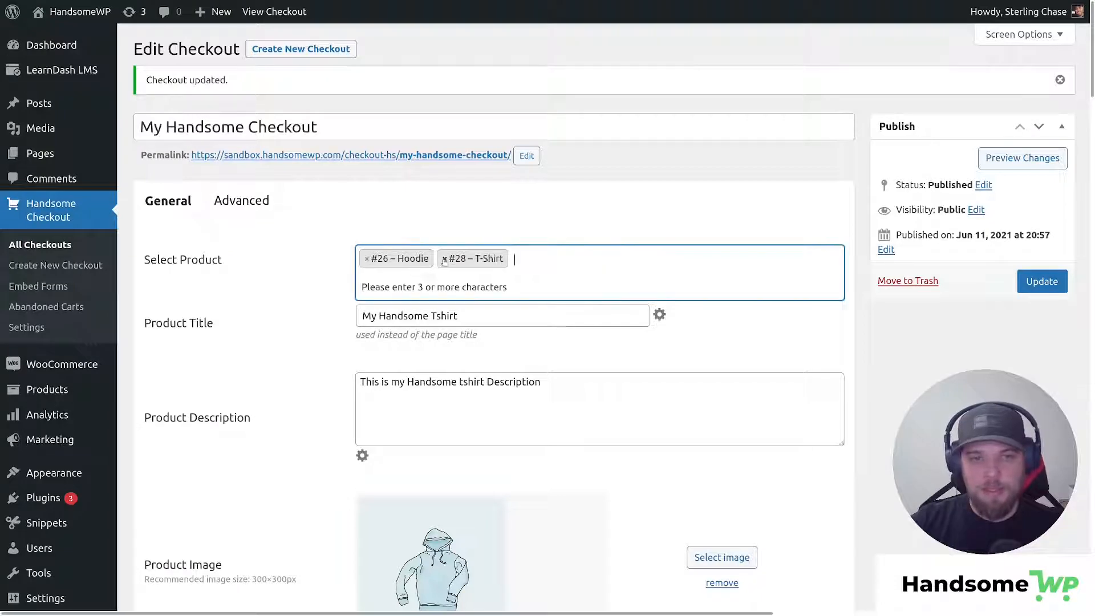
left_click(445, 258)
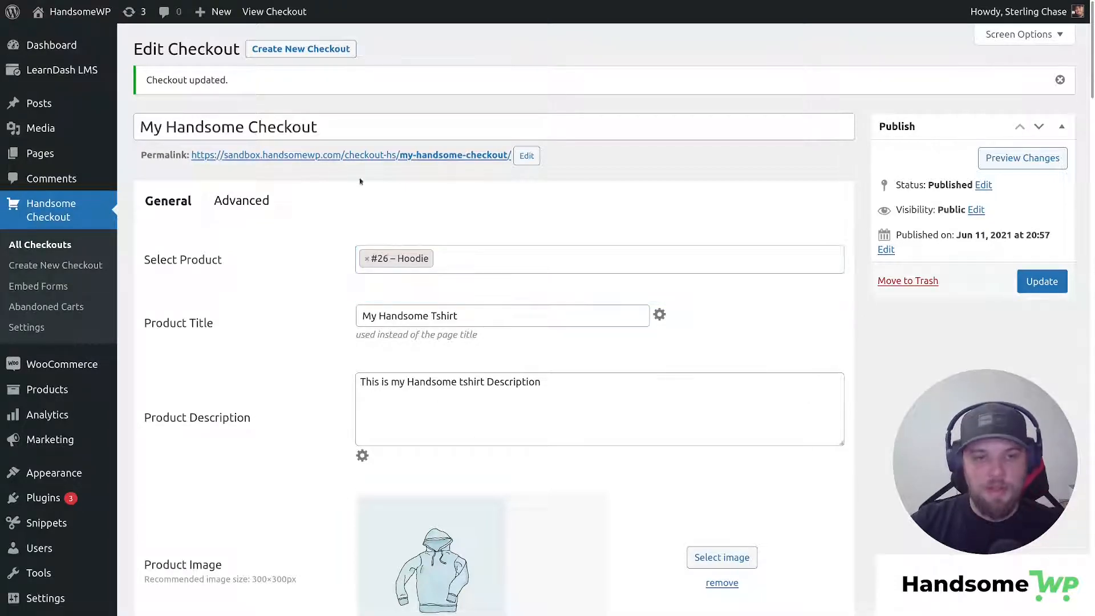
scroll("down", 3)
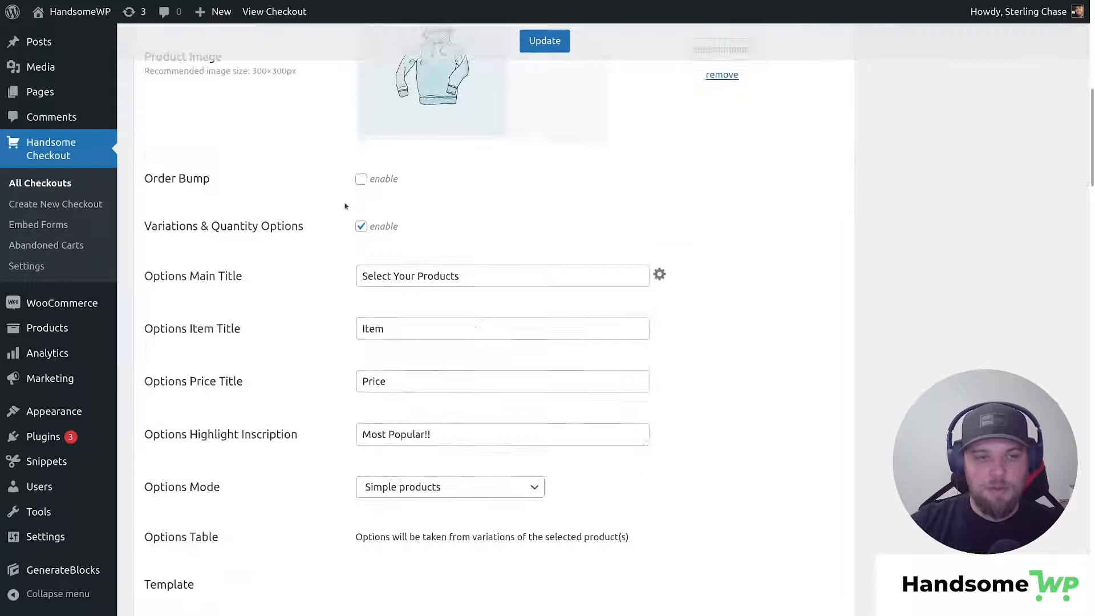
Set Options Mode to Simple quantity with 1, 3 and 20 tiers at $25, $50 and $450, then save
scroll("down", 3)
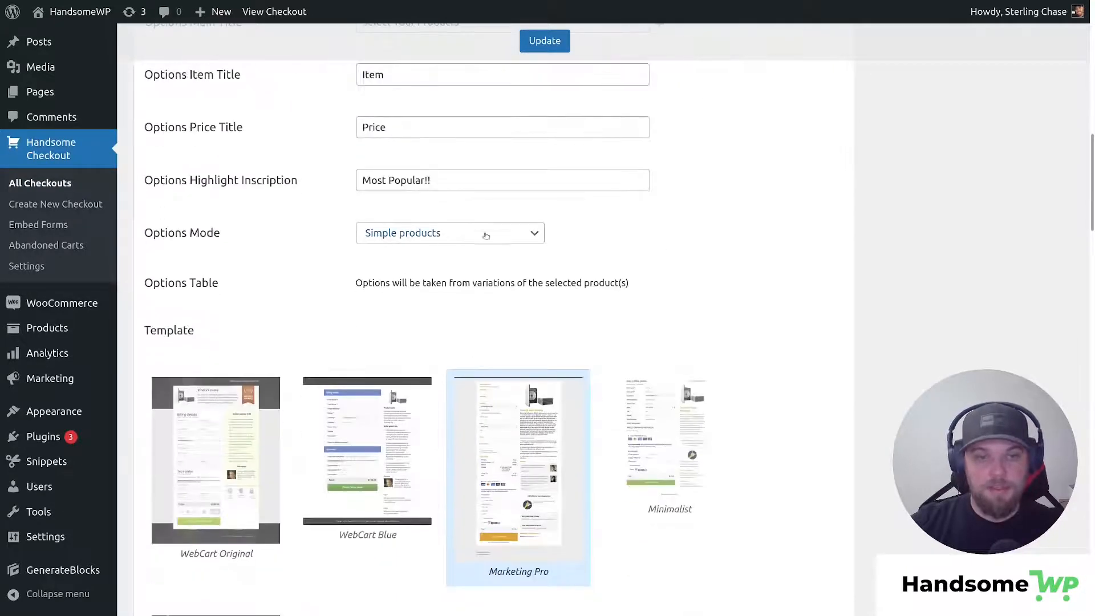
left_click(449, 233)
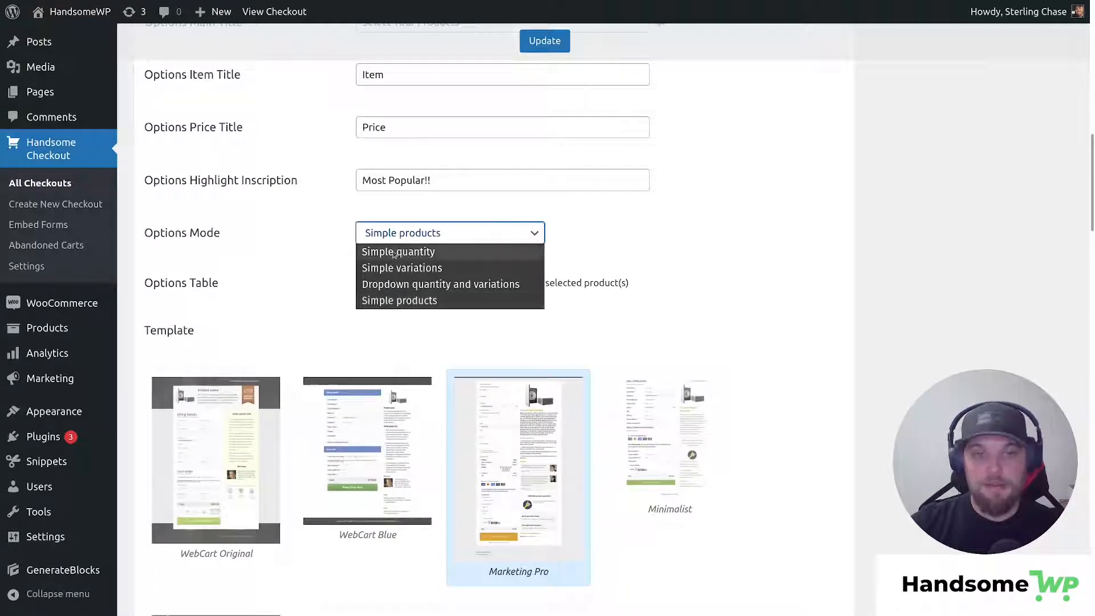
left_click(397, 251)
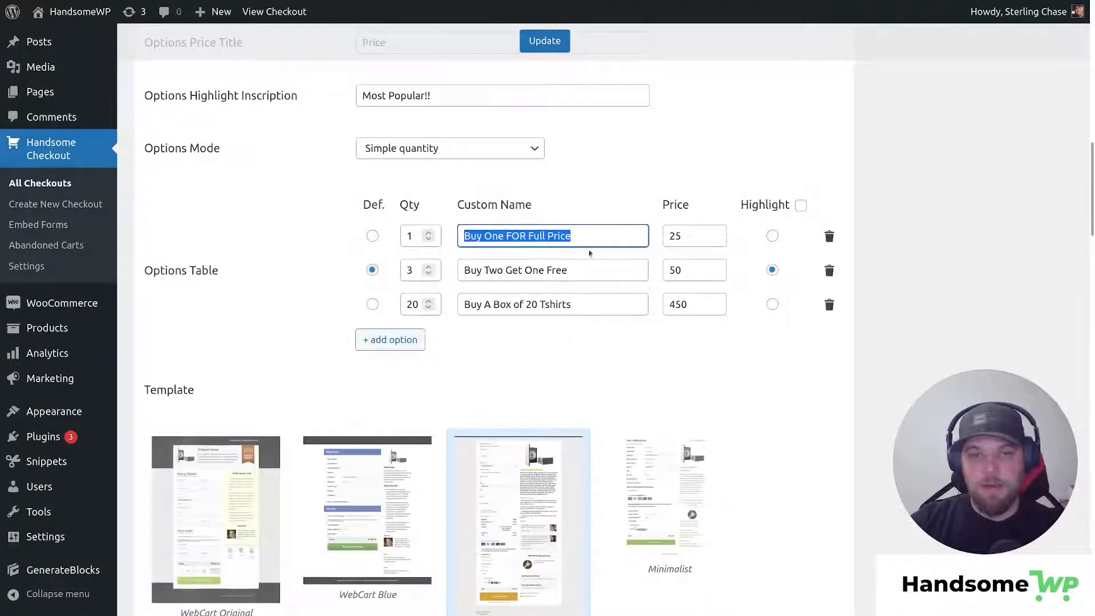
left_click(693, 236)
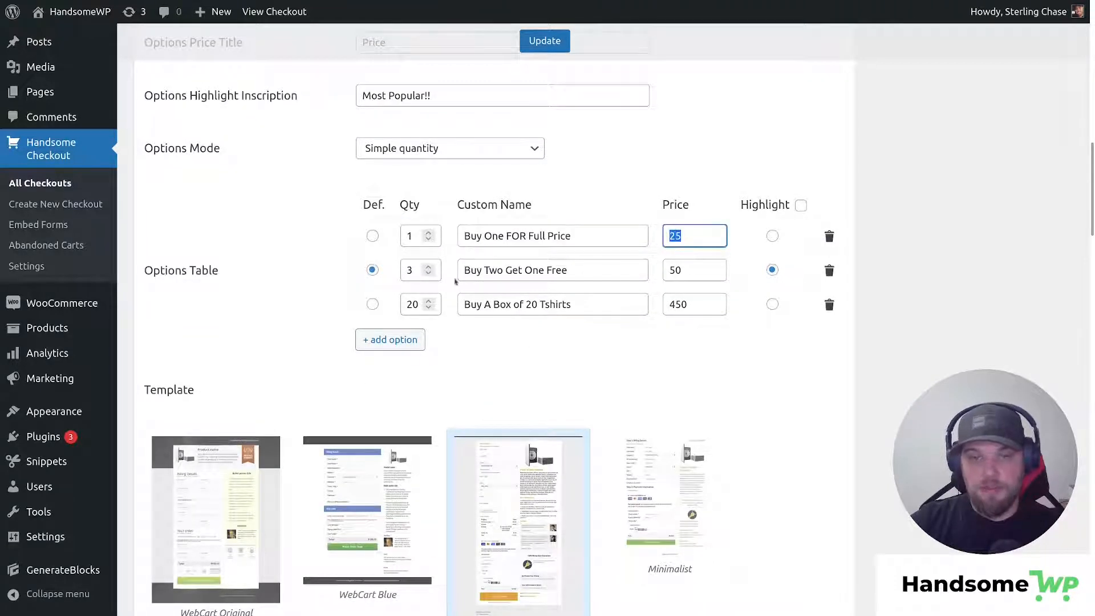
left_click(552, 270)
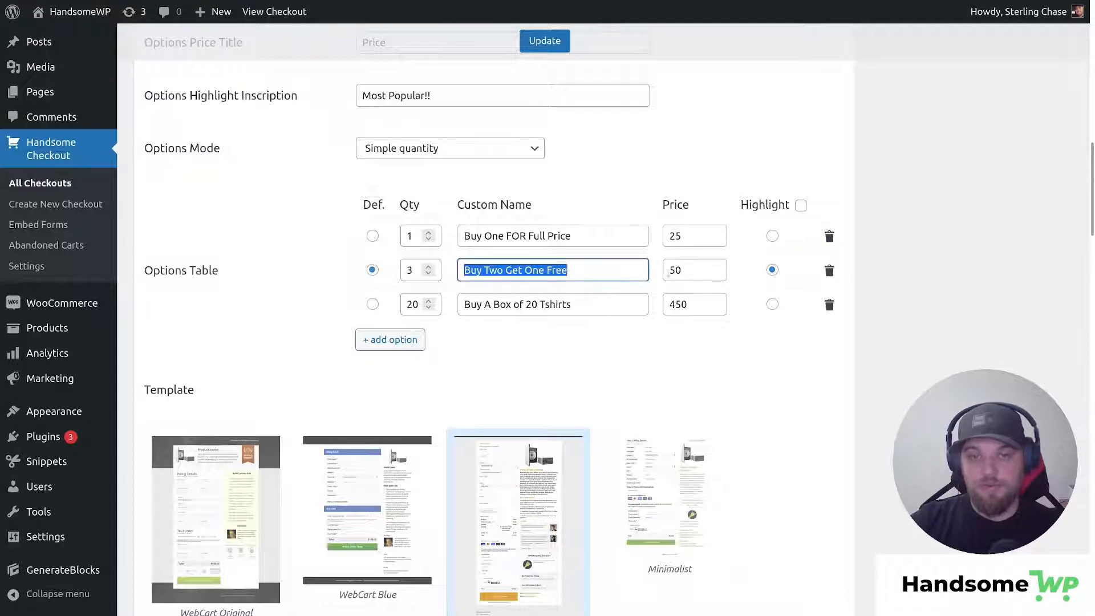
left_click(694, 270)
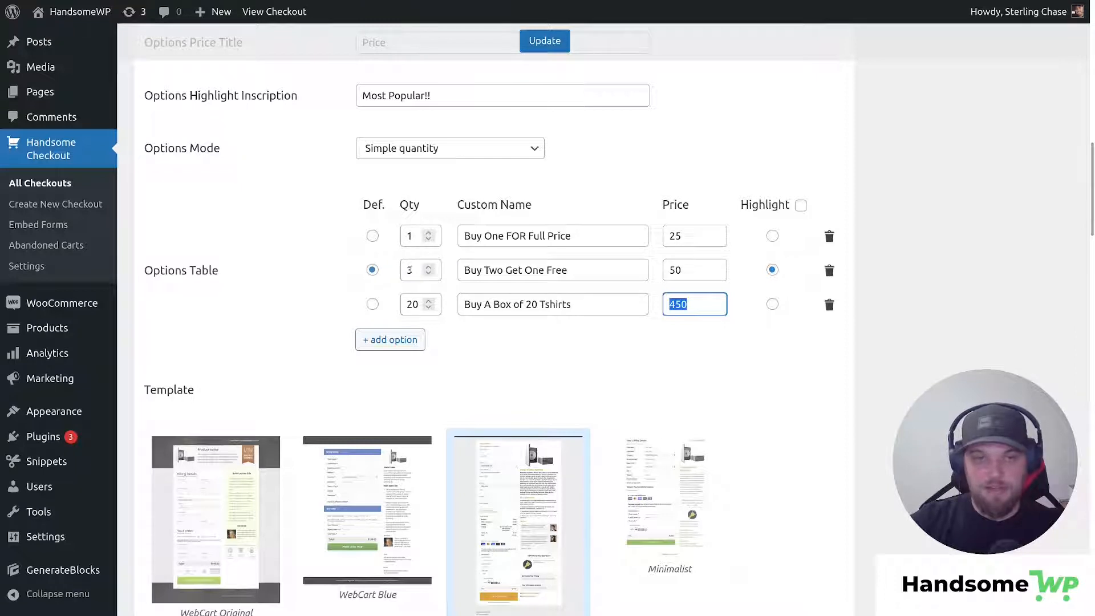
left_click(544, 40)
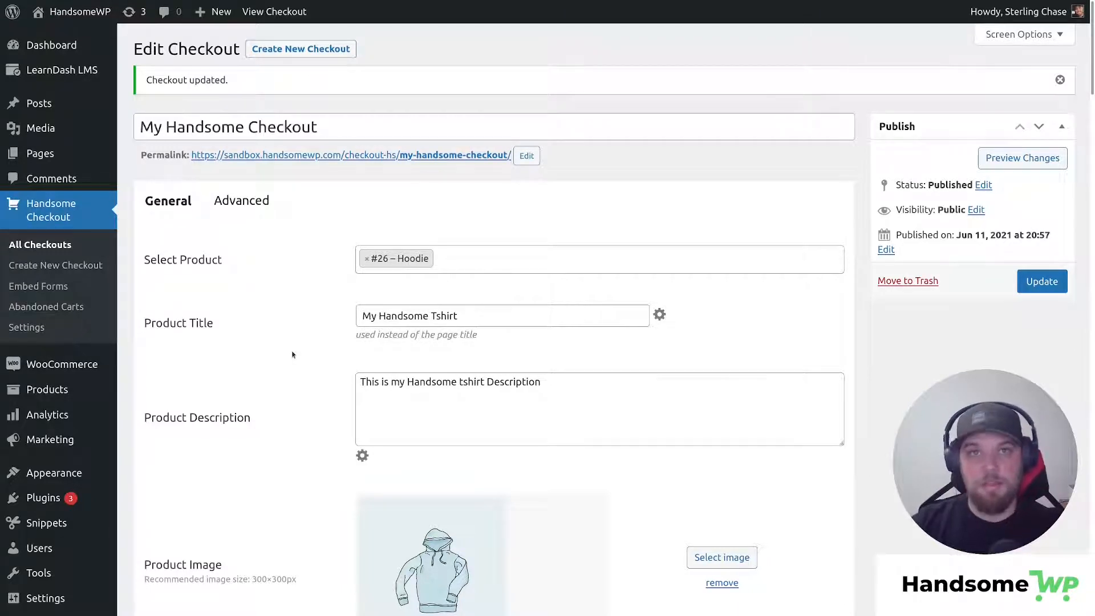
Scroll past the template and field settings and open View Checkout in a new tab
scroll("down", 3)
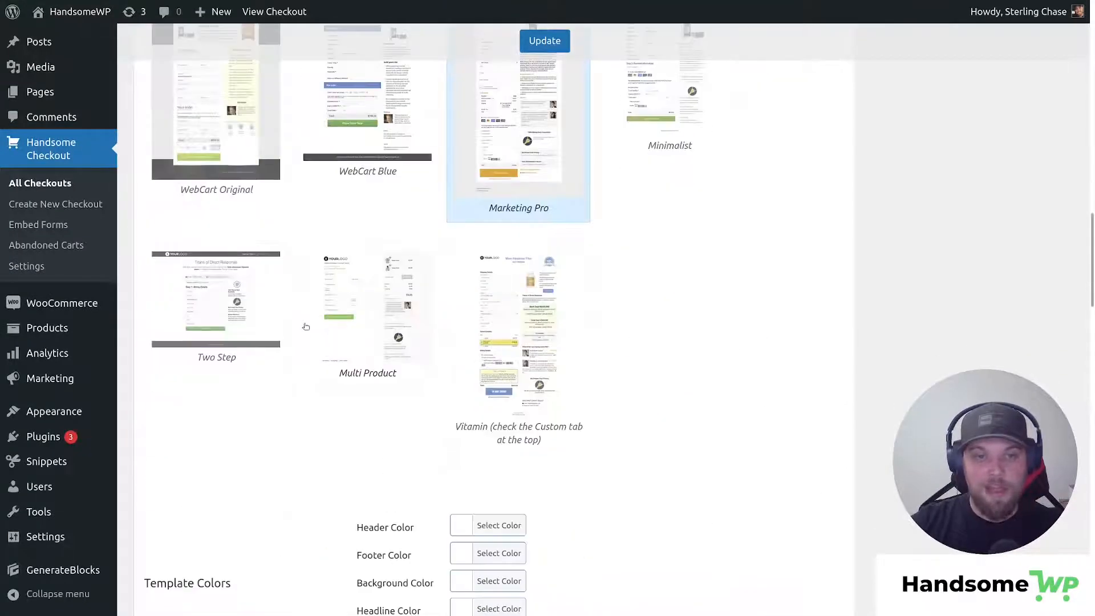
scroll("down", 3)
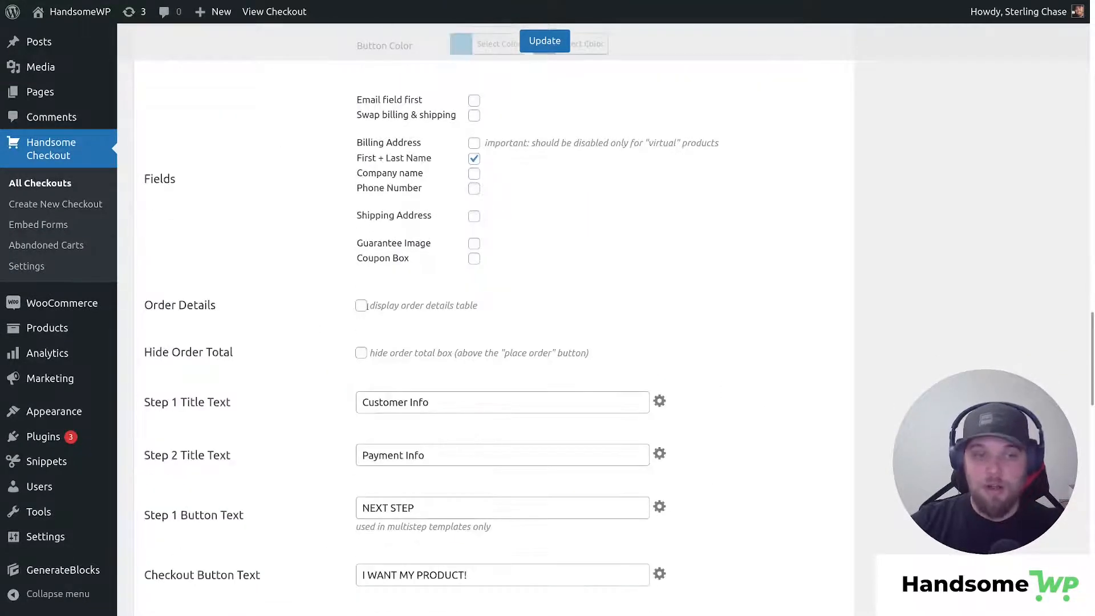
left_click(360, 306)
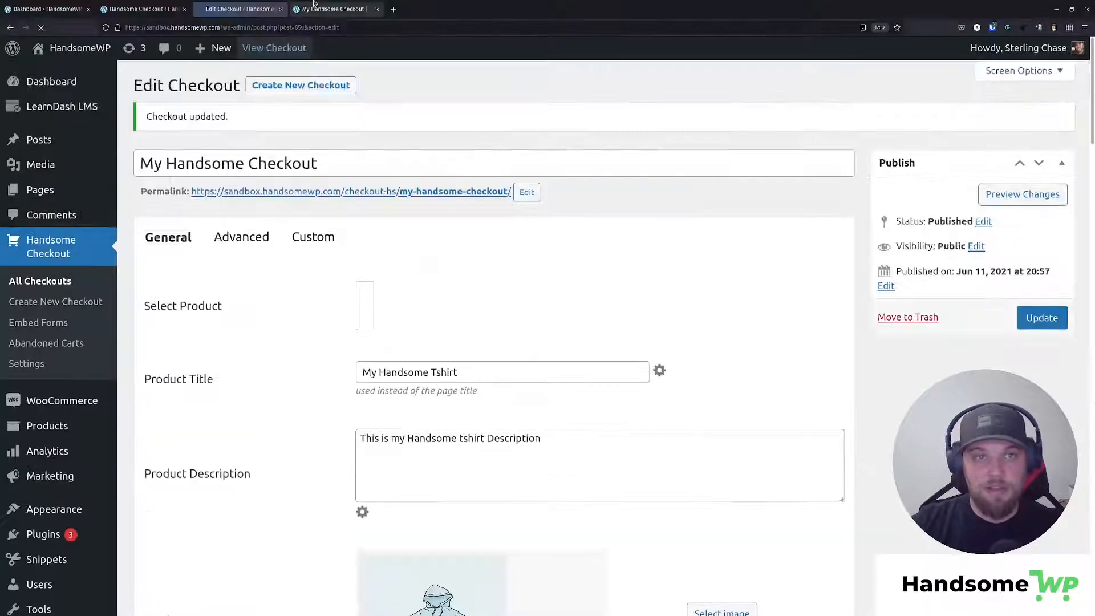
left_click(335, 9)
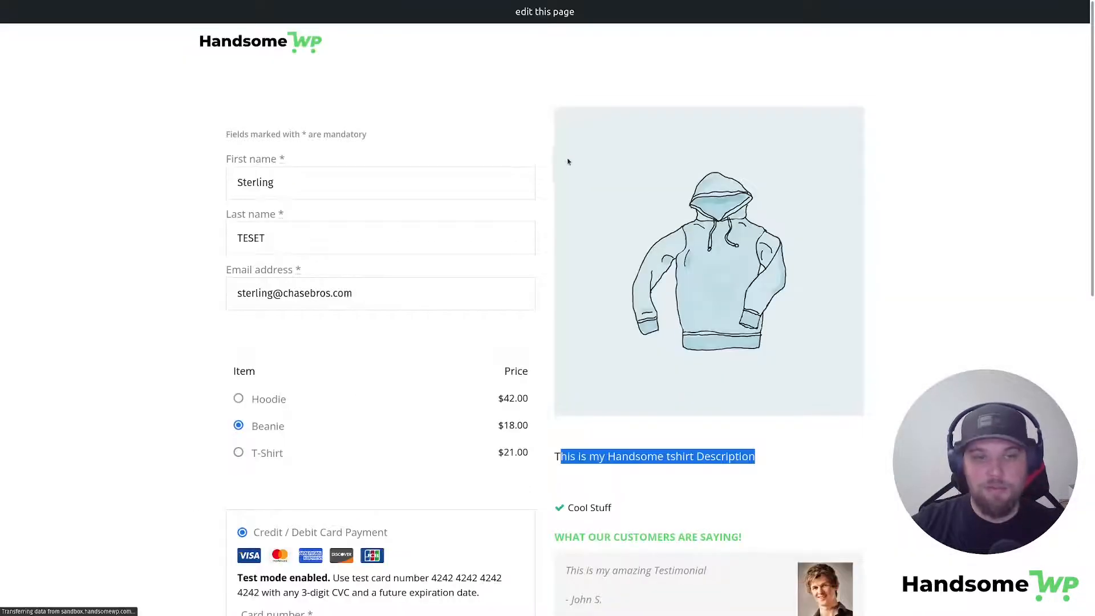
scroll("down", 3)
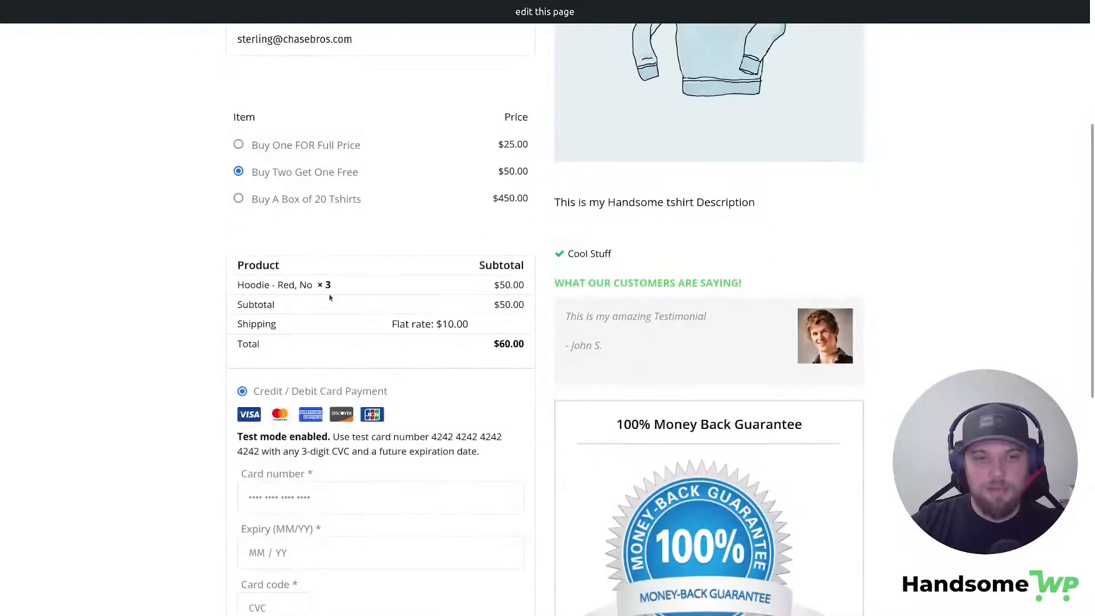
left_click(238, 144)
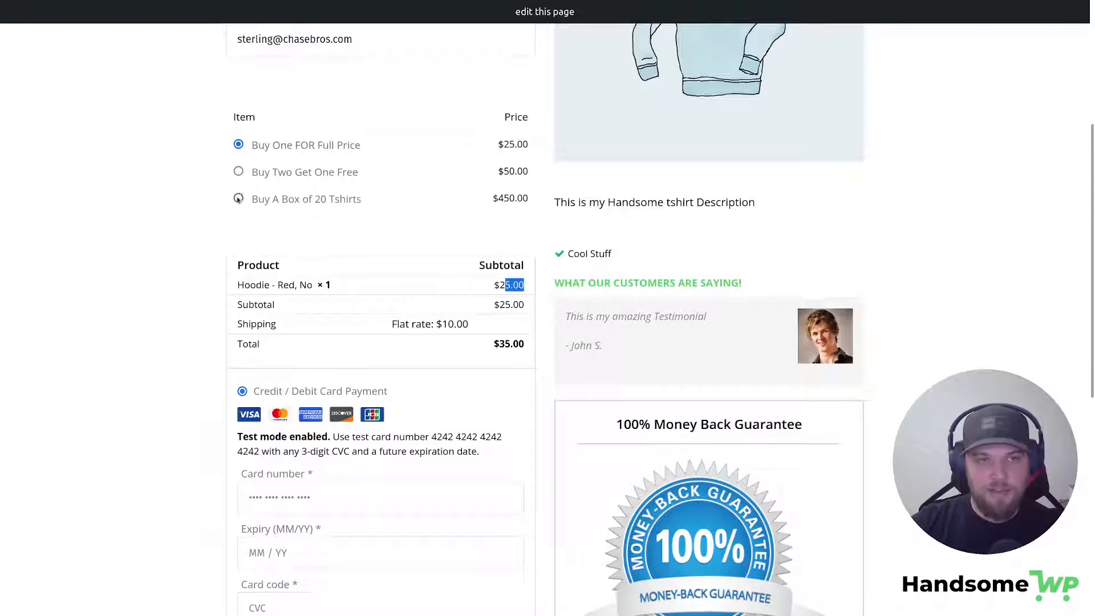
left_click(238, 199)
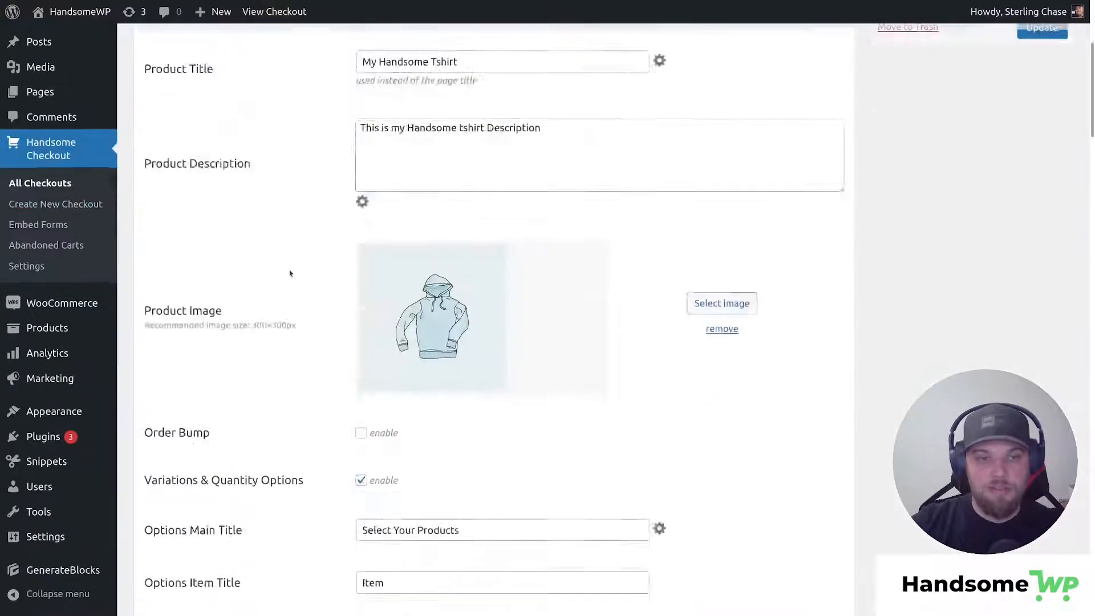
Select the Multi Product template thumbnail and update the checkout
scroll("down", 3)
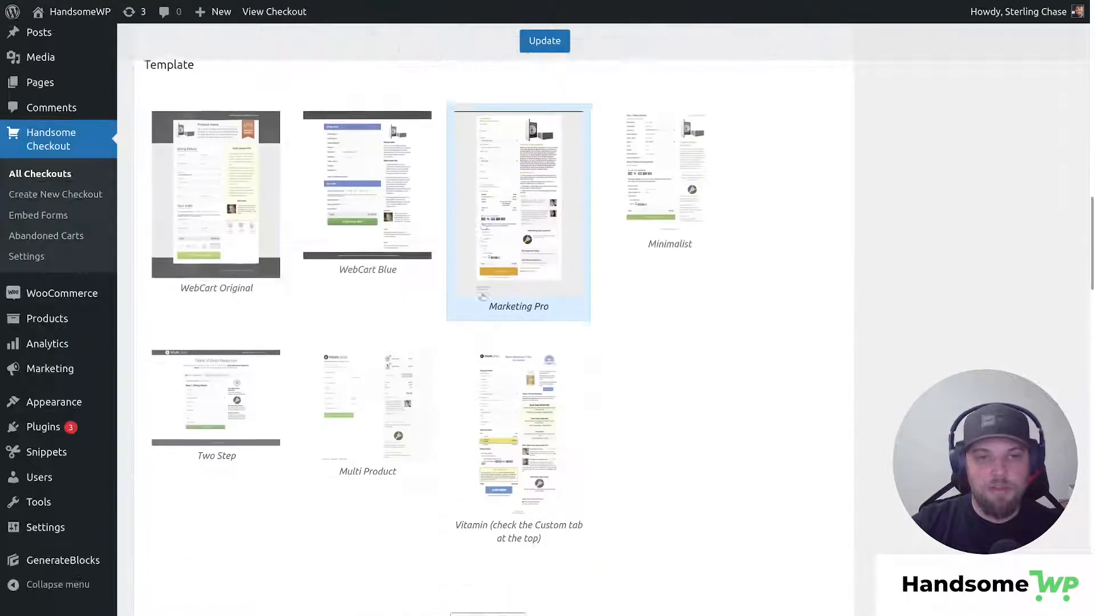
scroll("down", 3)
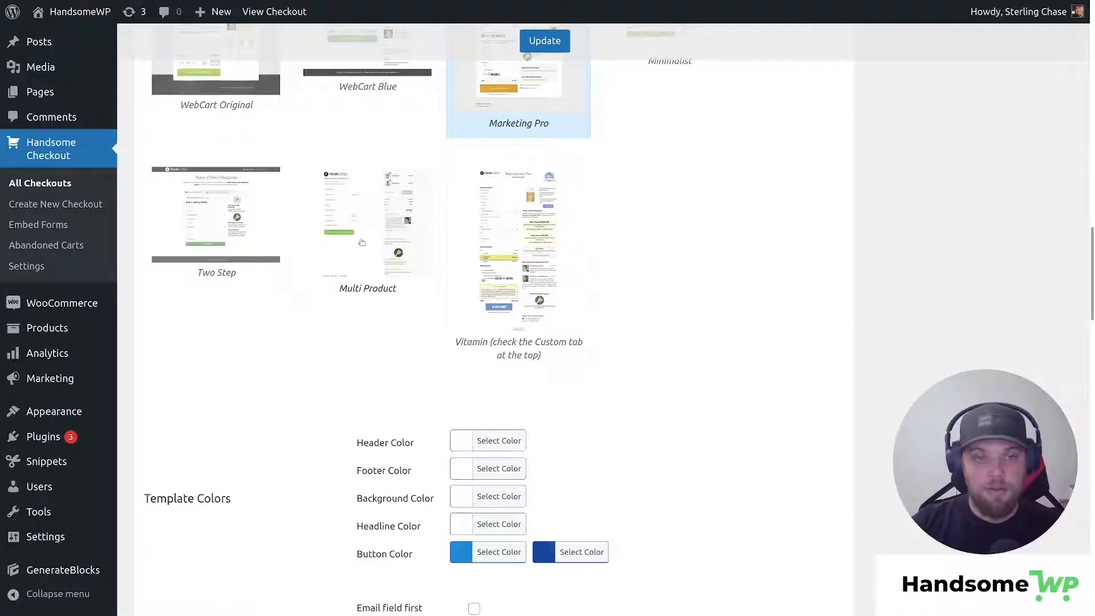
left_click(367, 221)
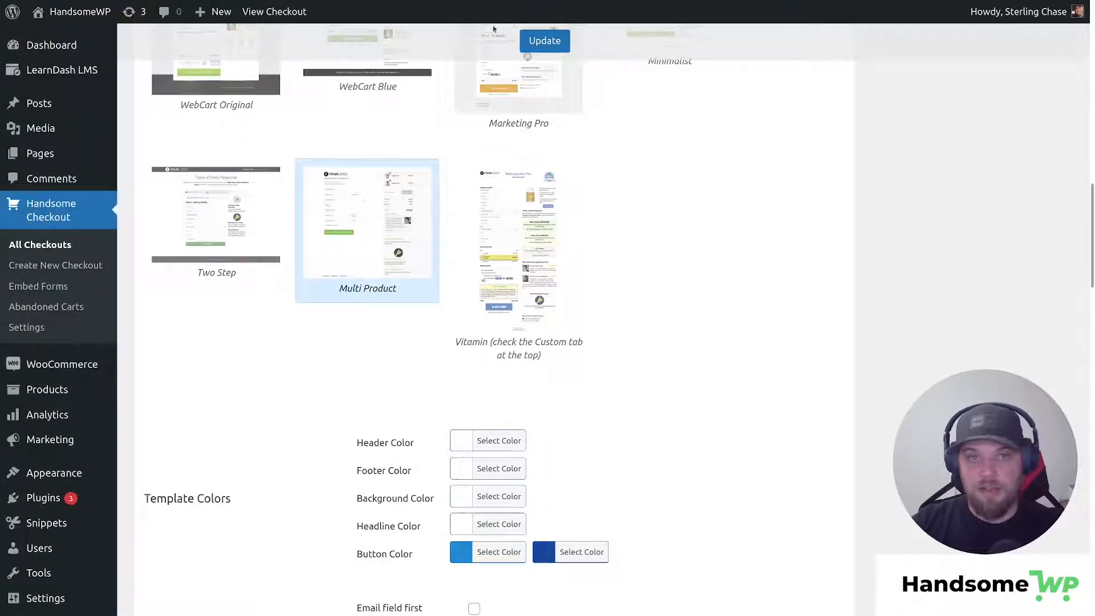
left_click(544, 41)
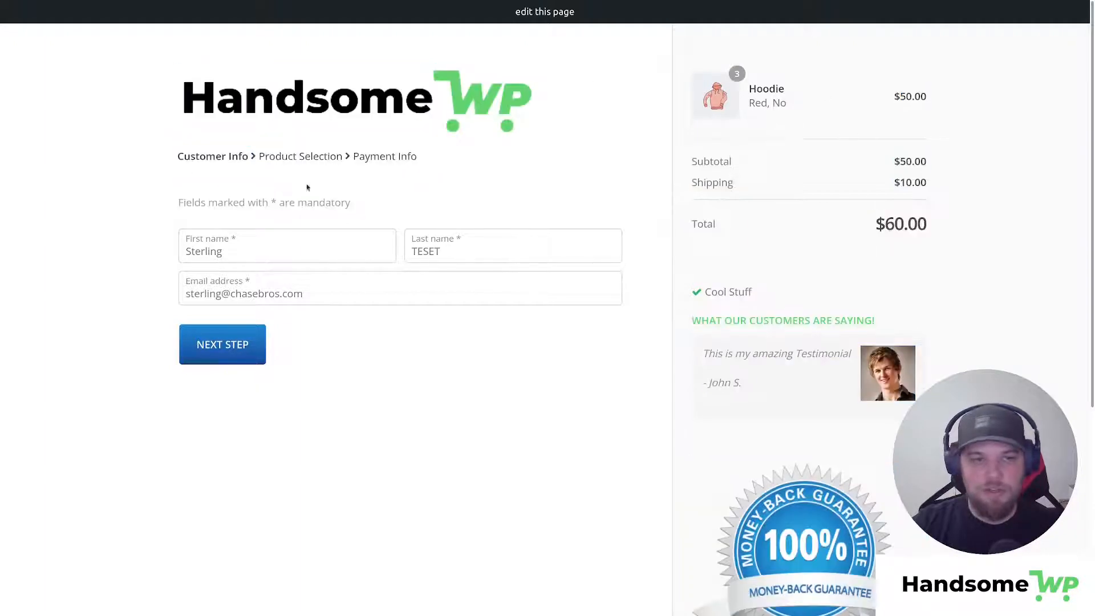
Advance to product selection, pick Buy One FOR Full Price ($35.00), and highlight Shipping
left_click(222, 344)
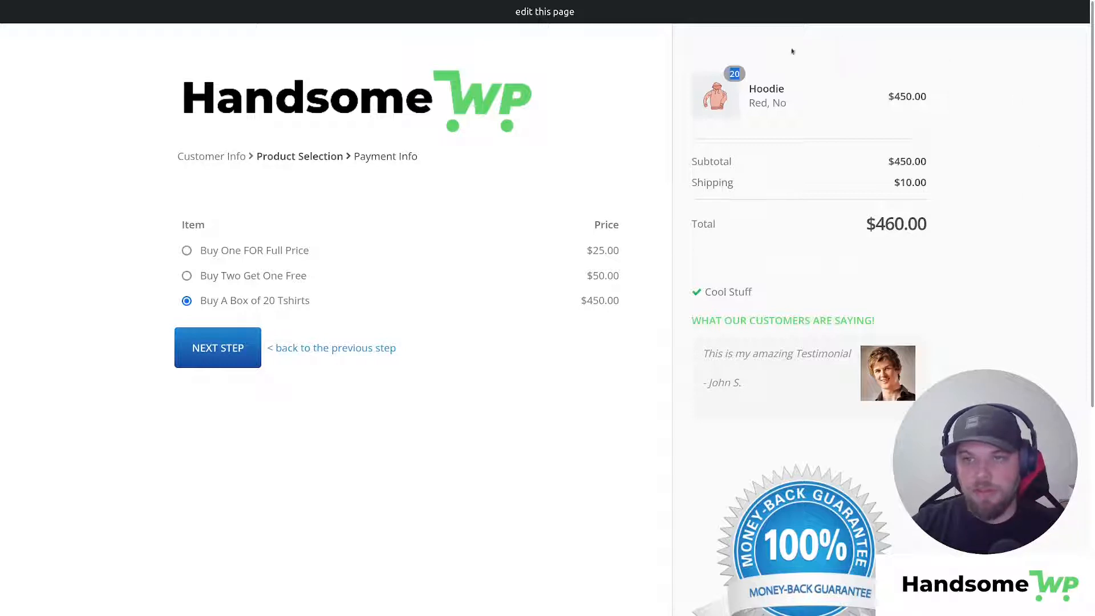
left_click(187, 250)
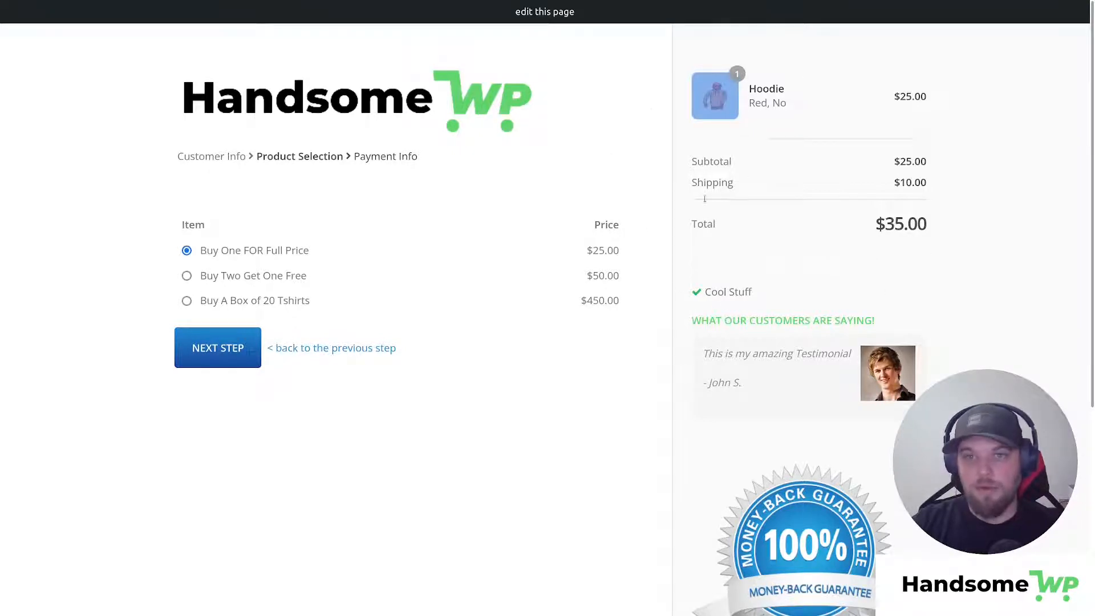
double_click(711, 182)
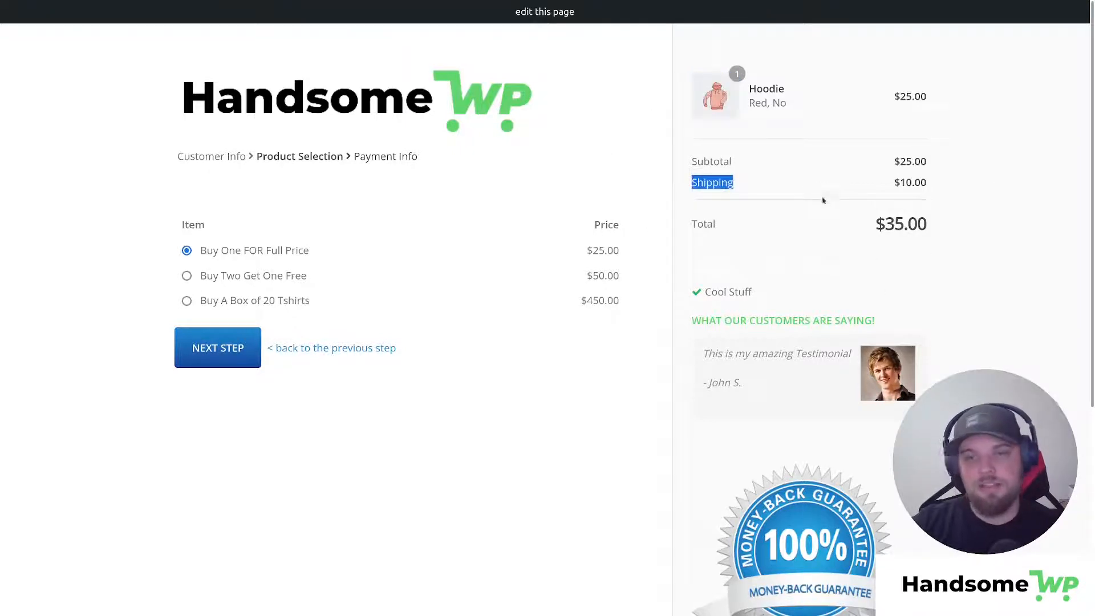